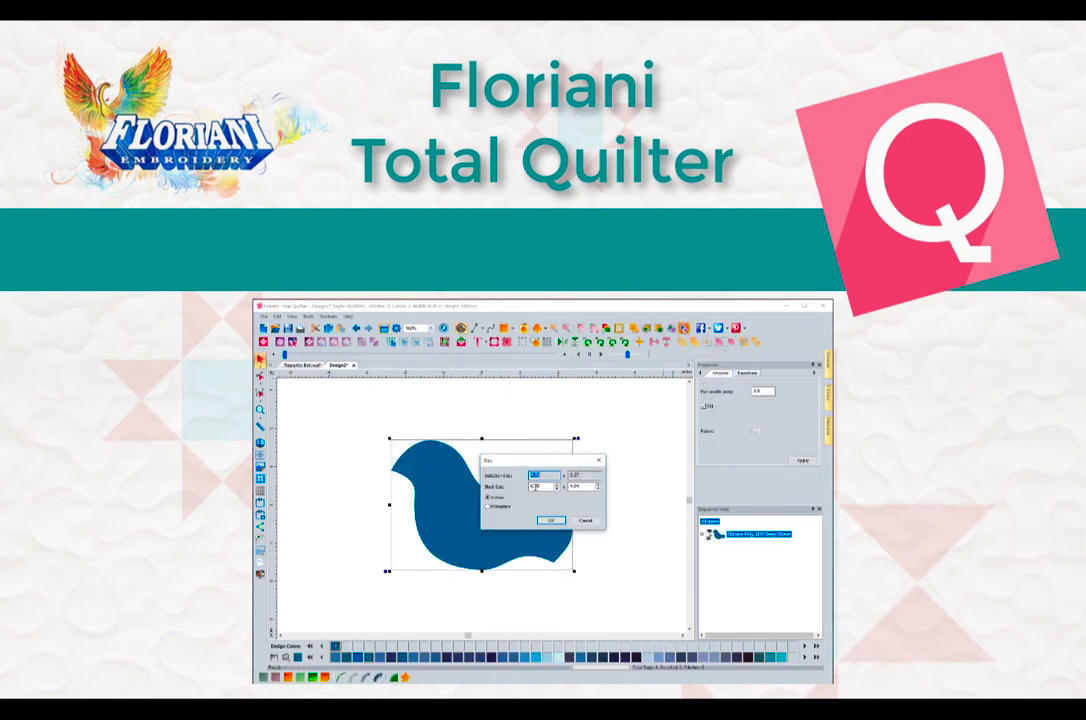
# - Scroll the trapunto instructions PDF down to step 5 and the RNK Distributing link
pyautogui.click(548, 520)
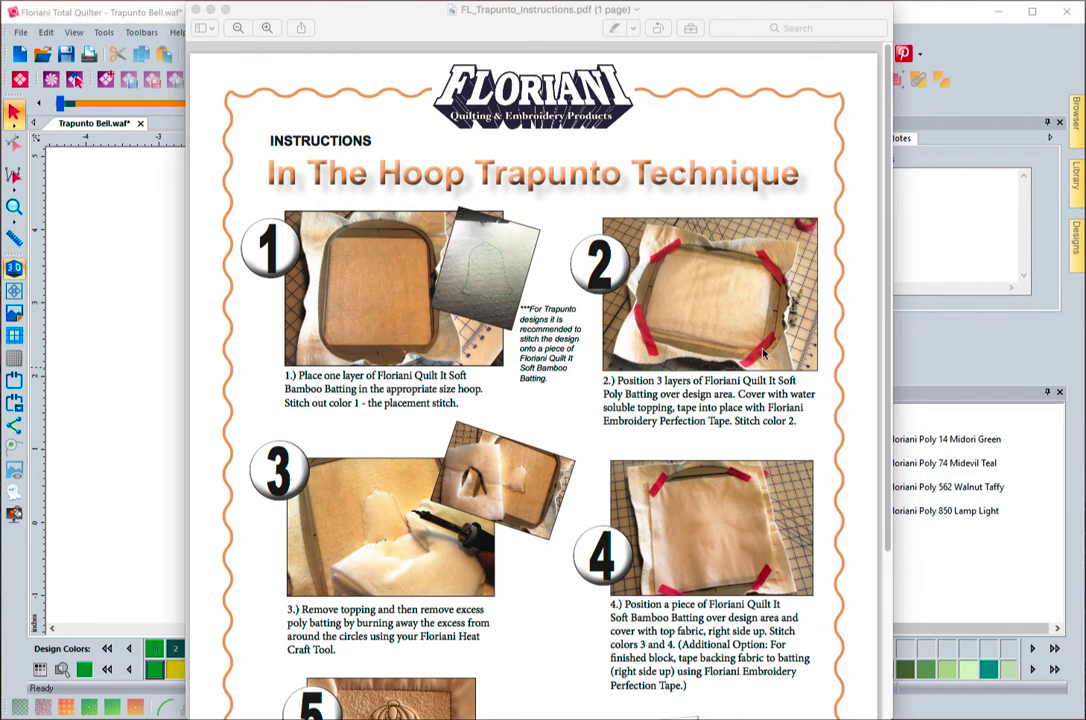
pyautogui.moveTo(728, 356)
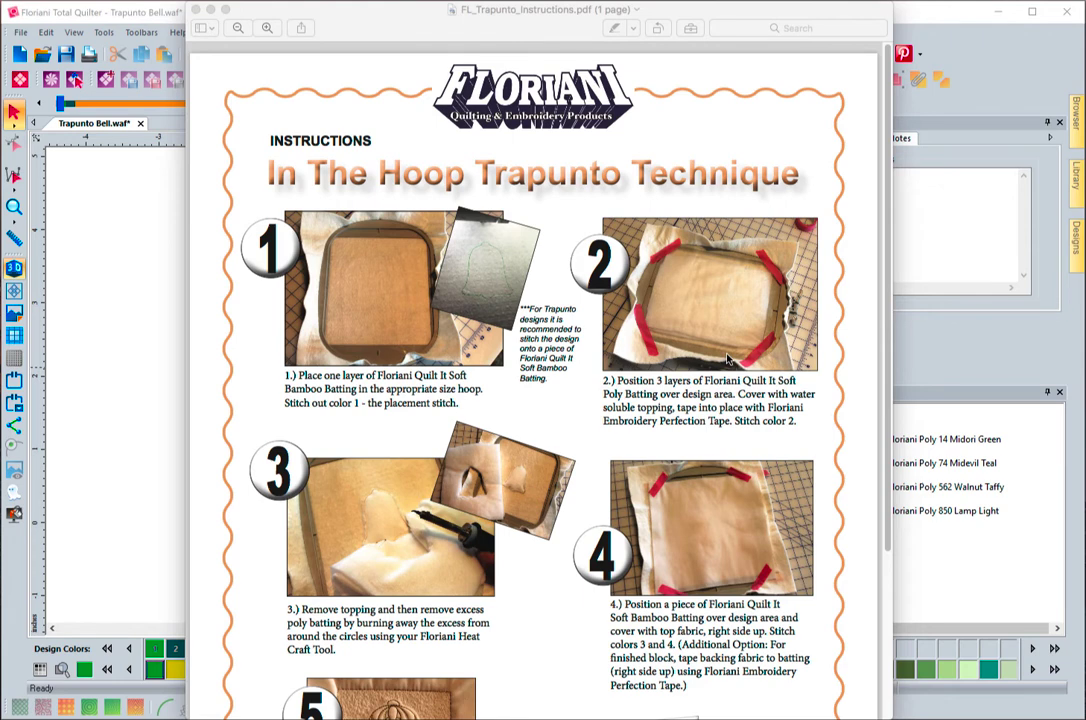
pyautogui.moveTo(452, 316)
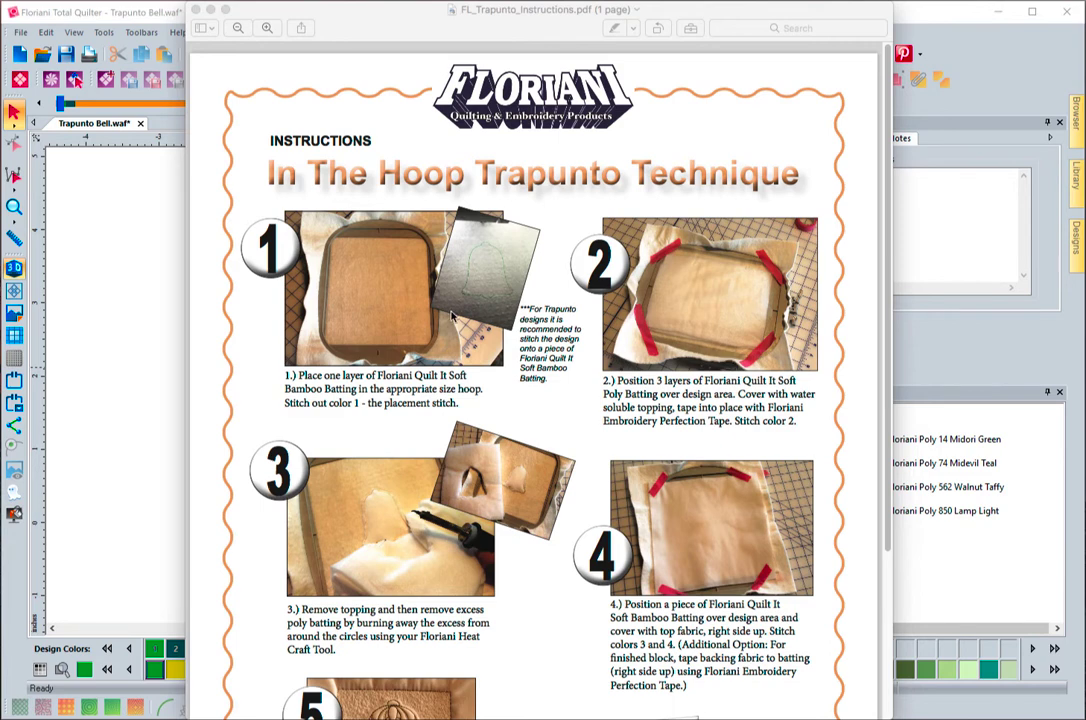
pyautogui.moveTo(580, 272)
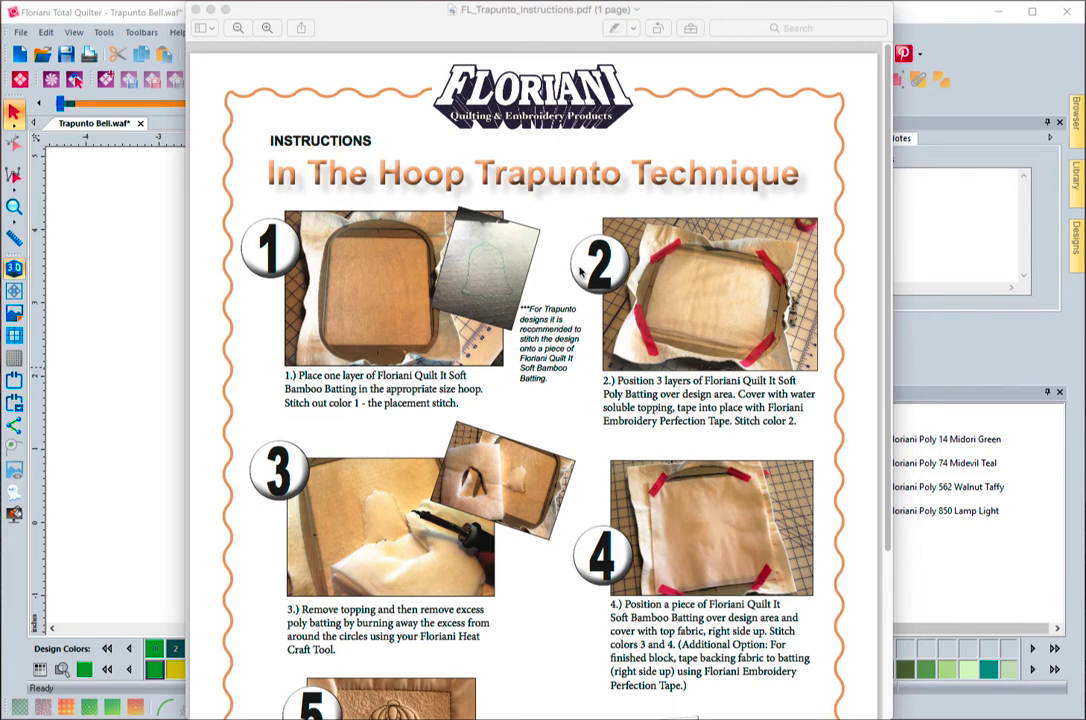
pyautogui.moveTo(358, 292)
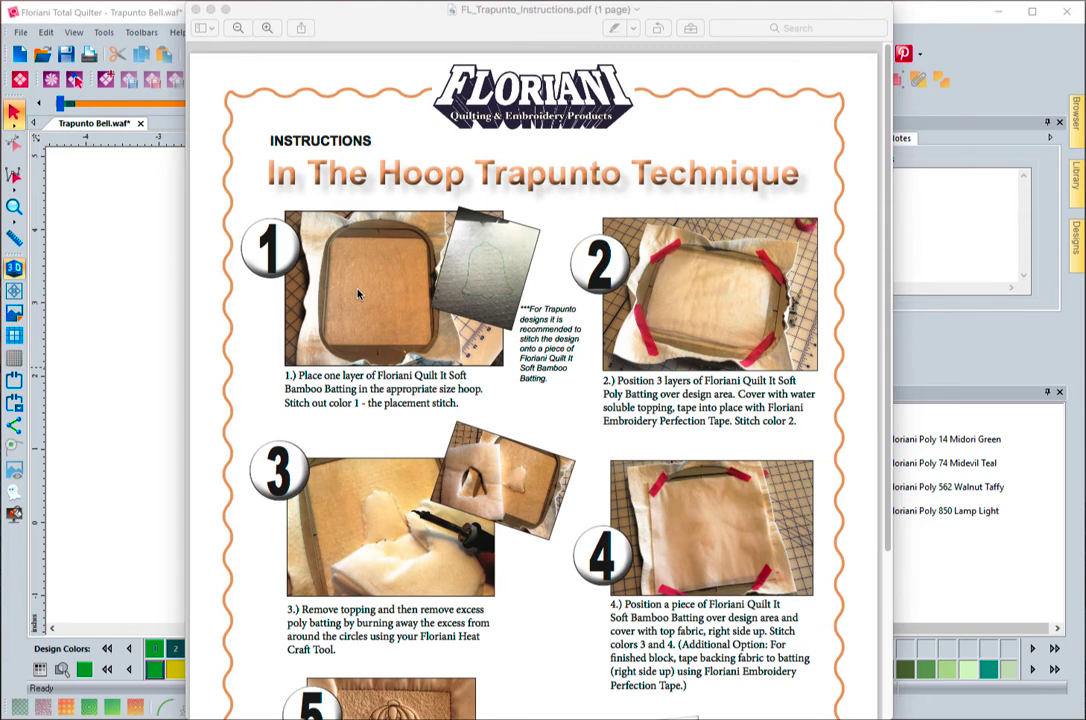
pyautogui.moveTo(412, 304)
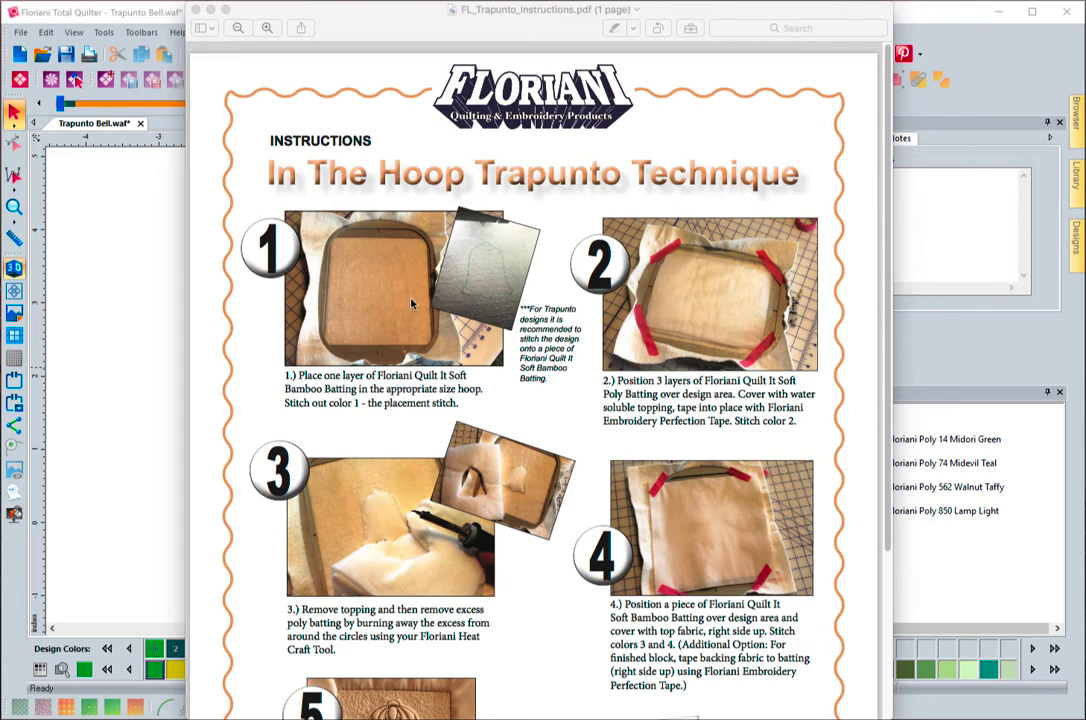
pyautogui.moveTo(488, 252)
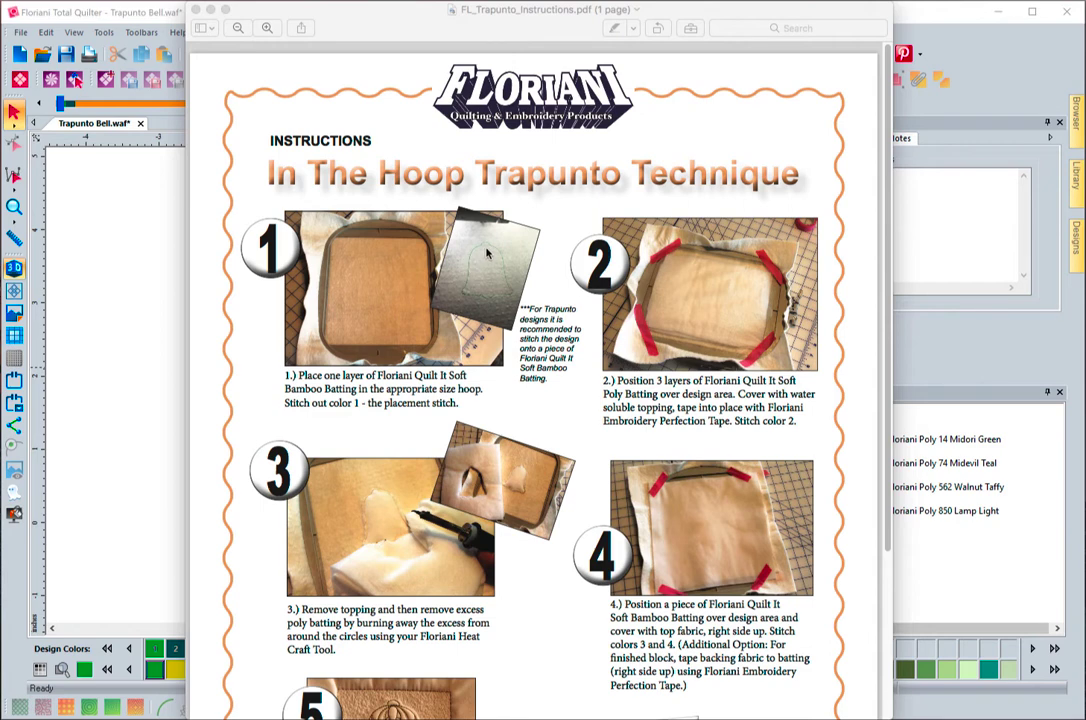
pyautogui.moveTo(472, 302)
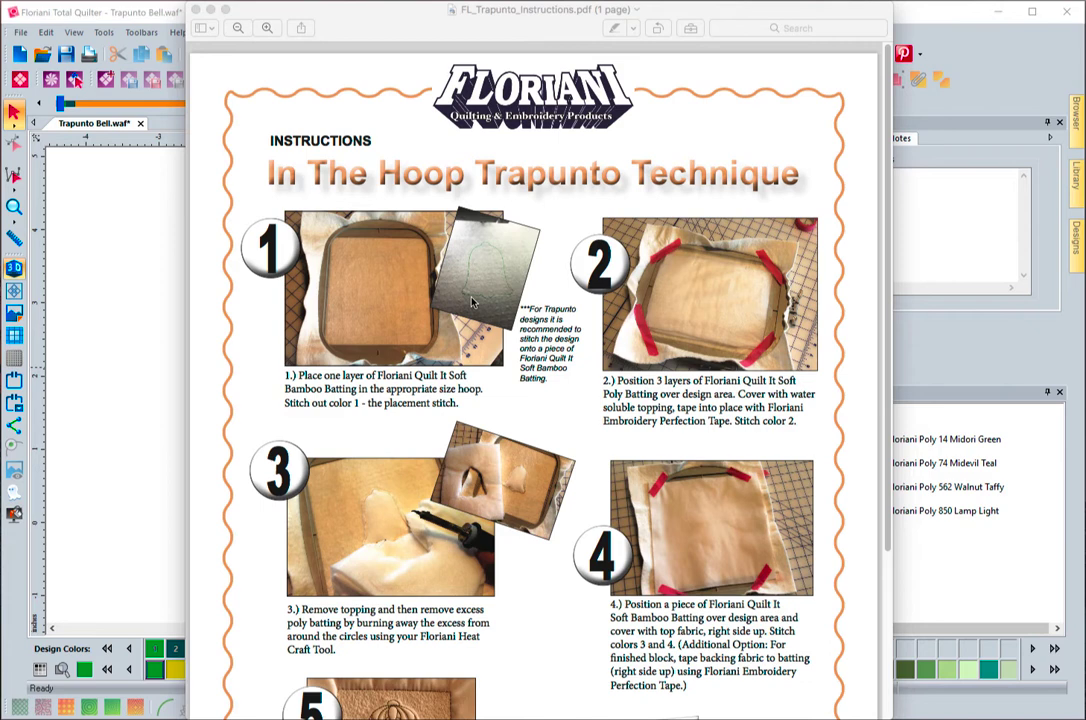
pyautogui.moveTo(678, 380)
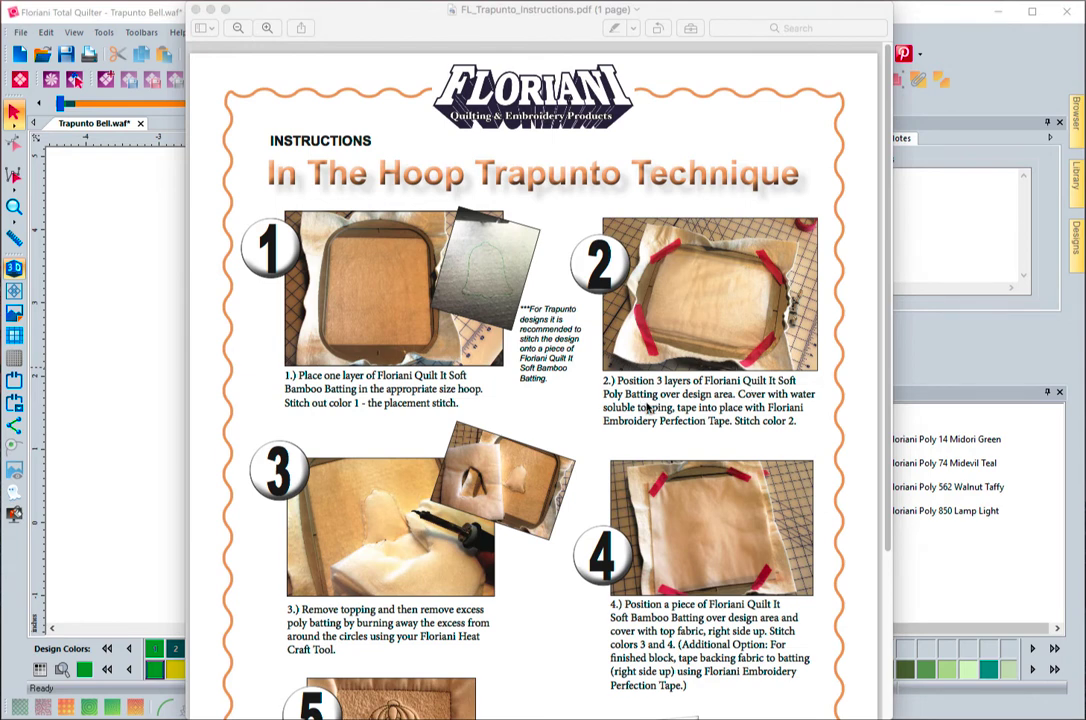
pyautogui.moveTo(778, 280)
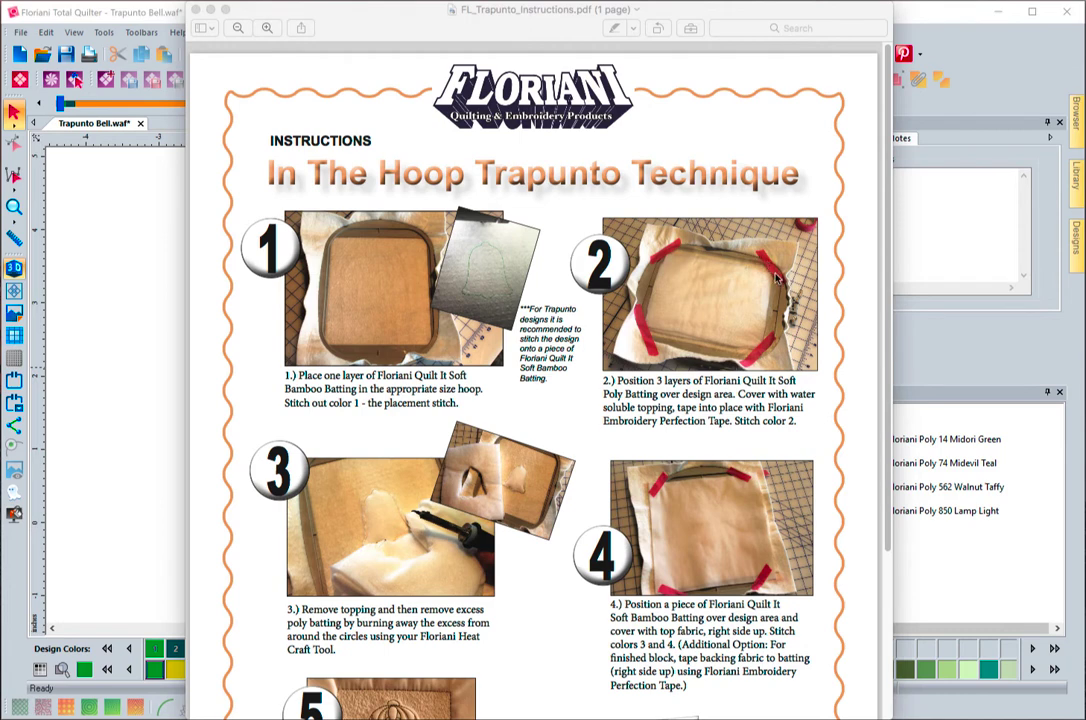
pyautogui.moveTo(664, 324)
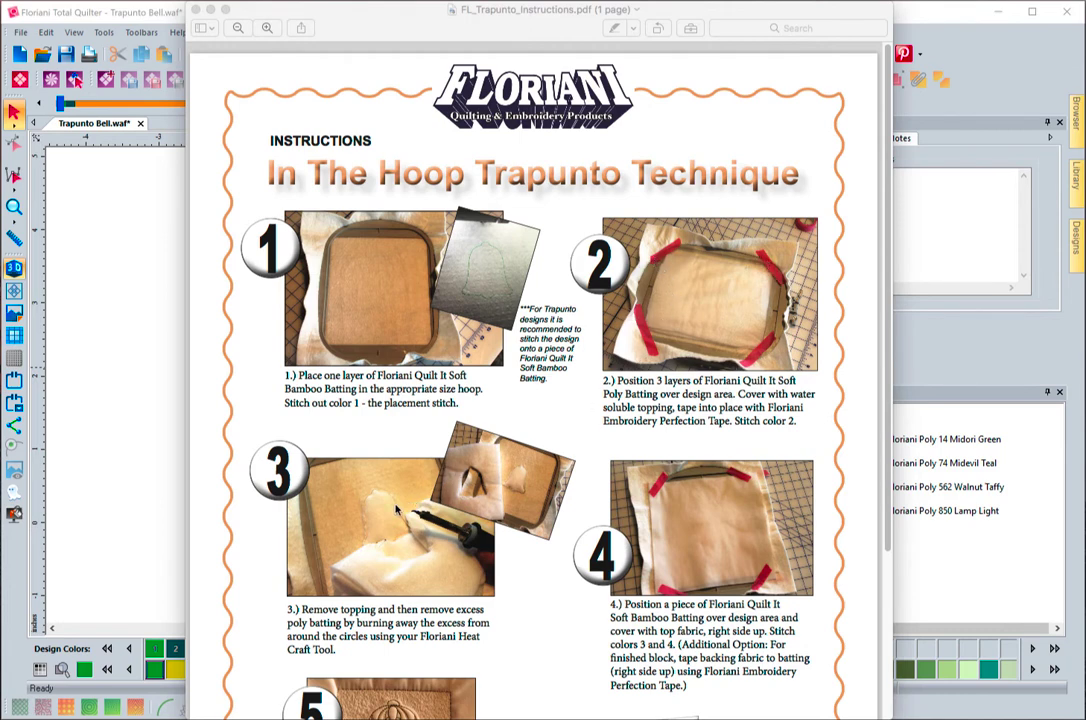
pyautogui.moveTo(474, 262)
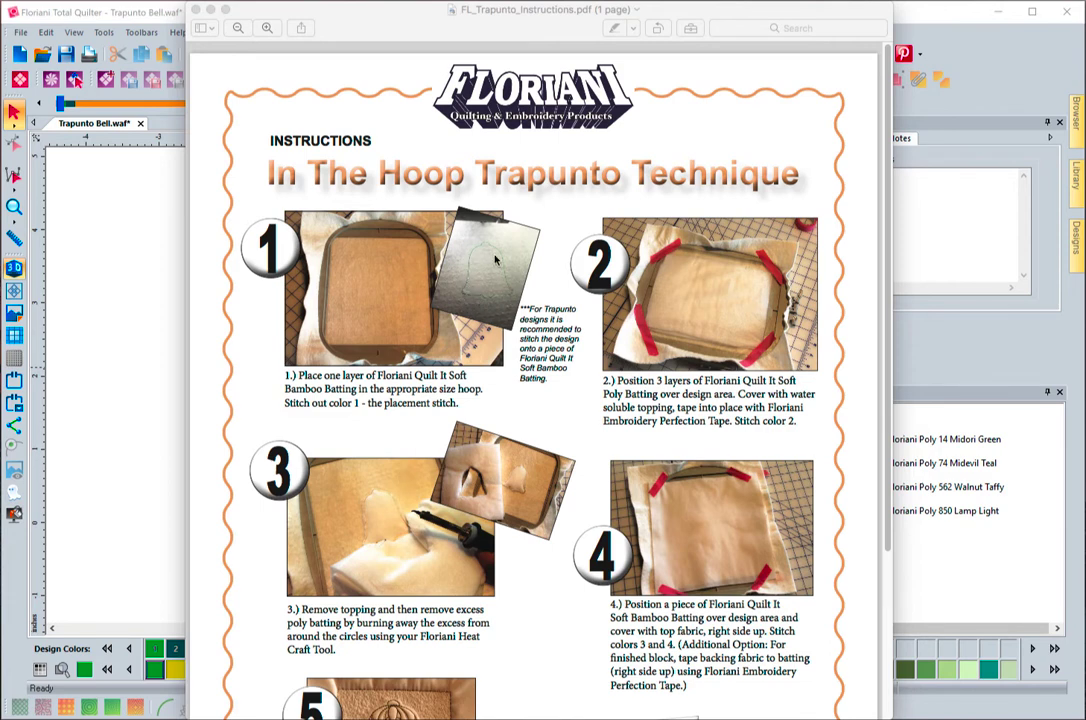
pyautogui.moveTo(378, 568)
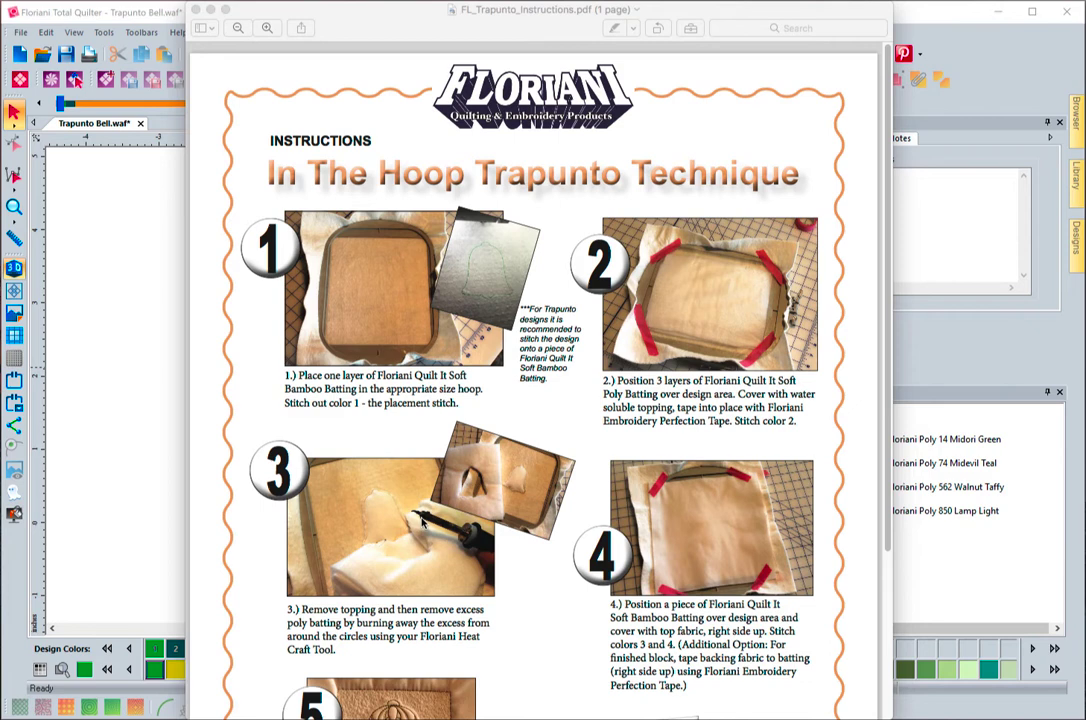
pyautogui.moveTo(380, 496)
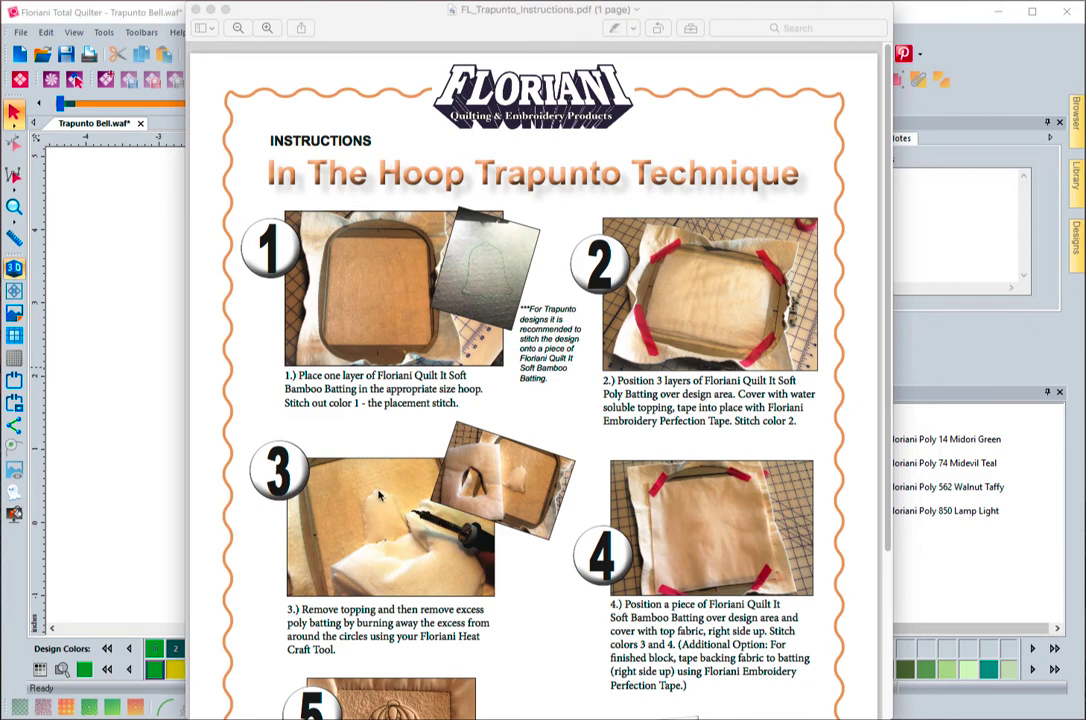
pyautogui.moveTo(412, 528)
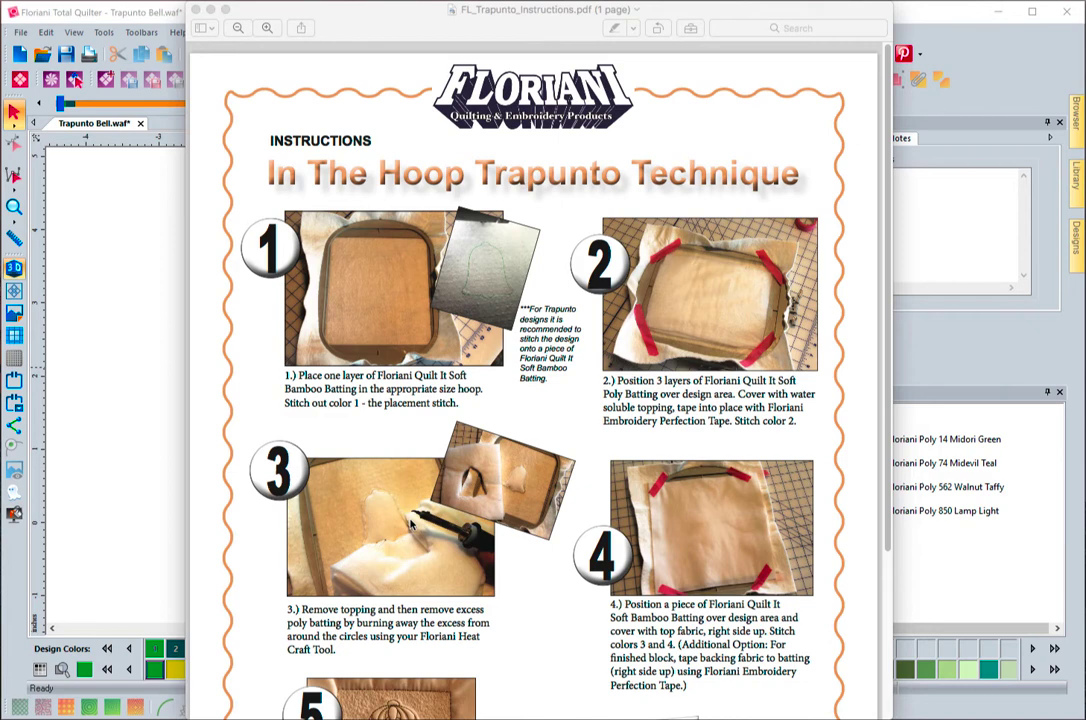
pyautogui.moveTo(414, 544)
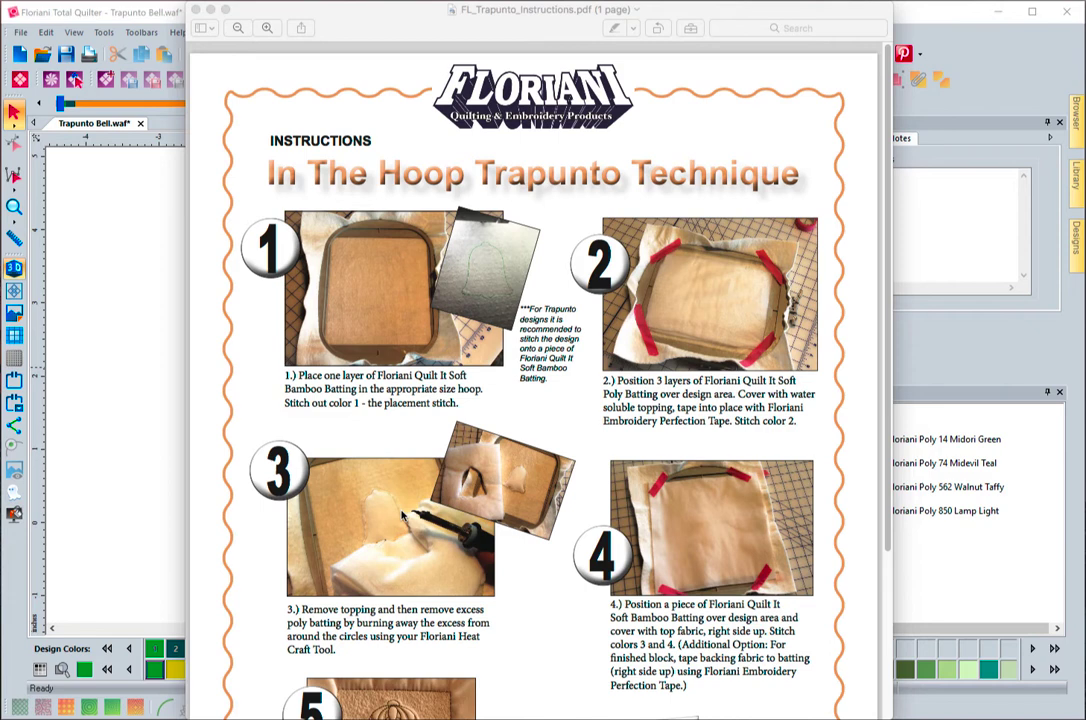
pyautogui.moveTo(368, 548)
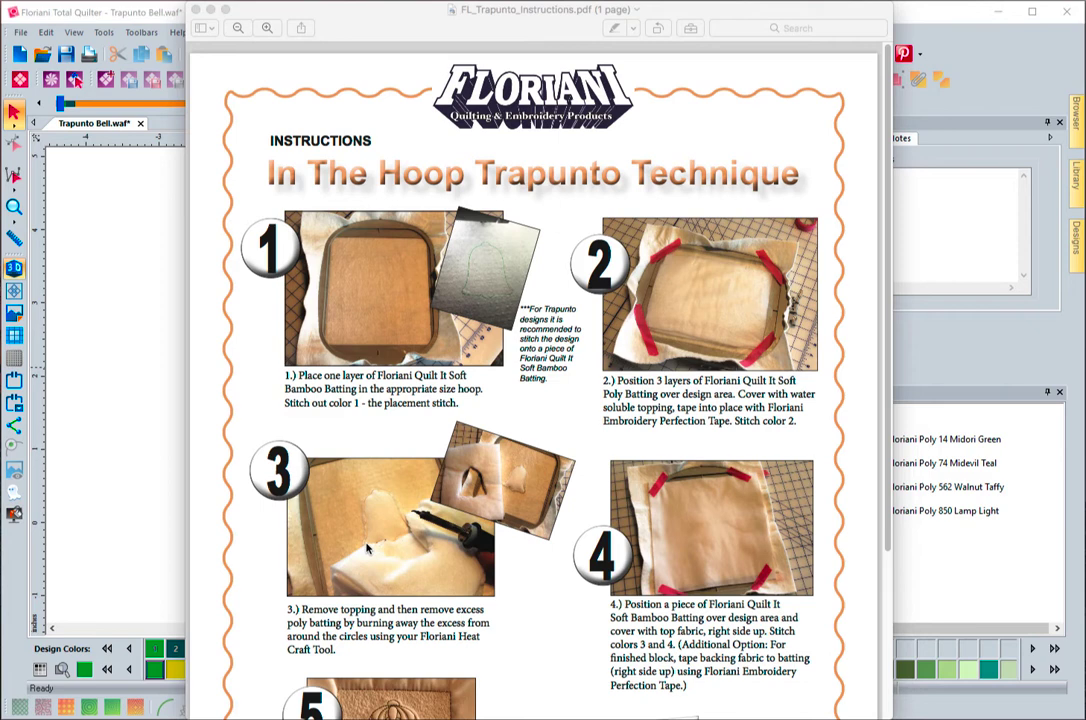
pyautogui.moveTo(404, 512)
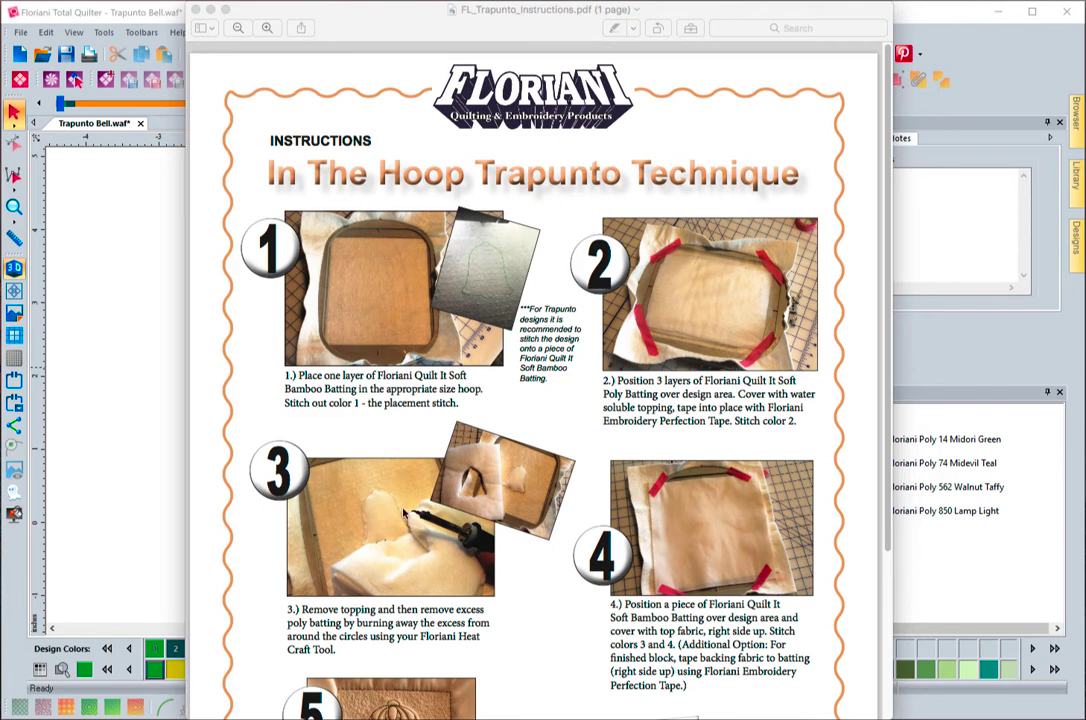
pyautogui.moveTo(426, 524)
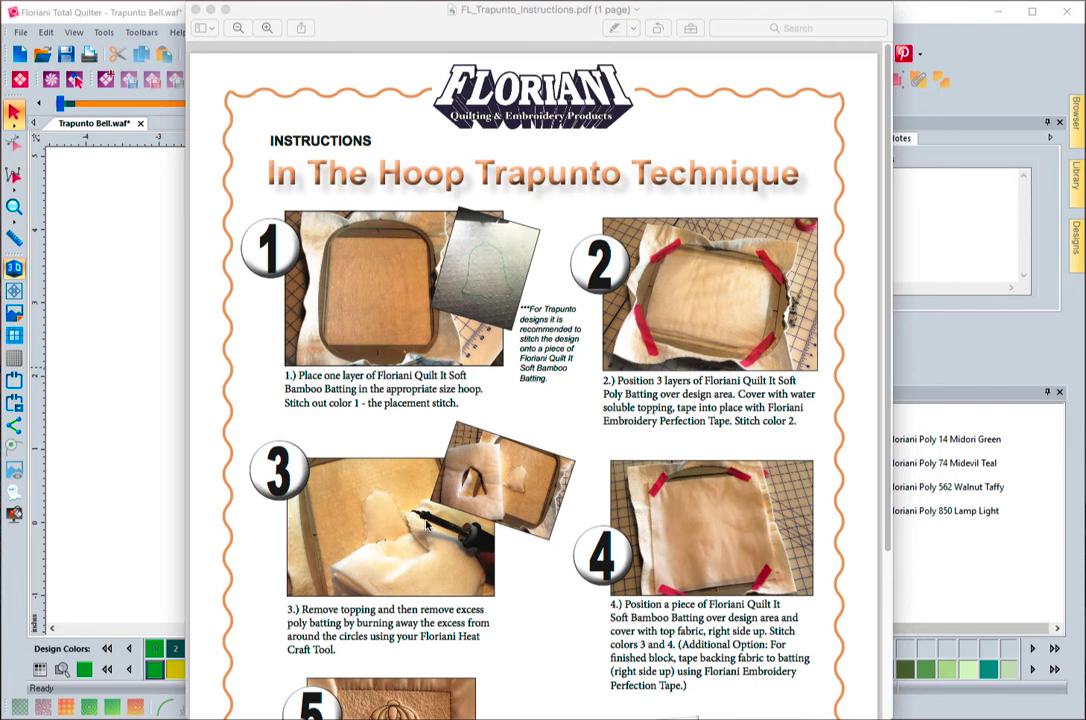
pyautogui.moveTo(410, 540)
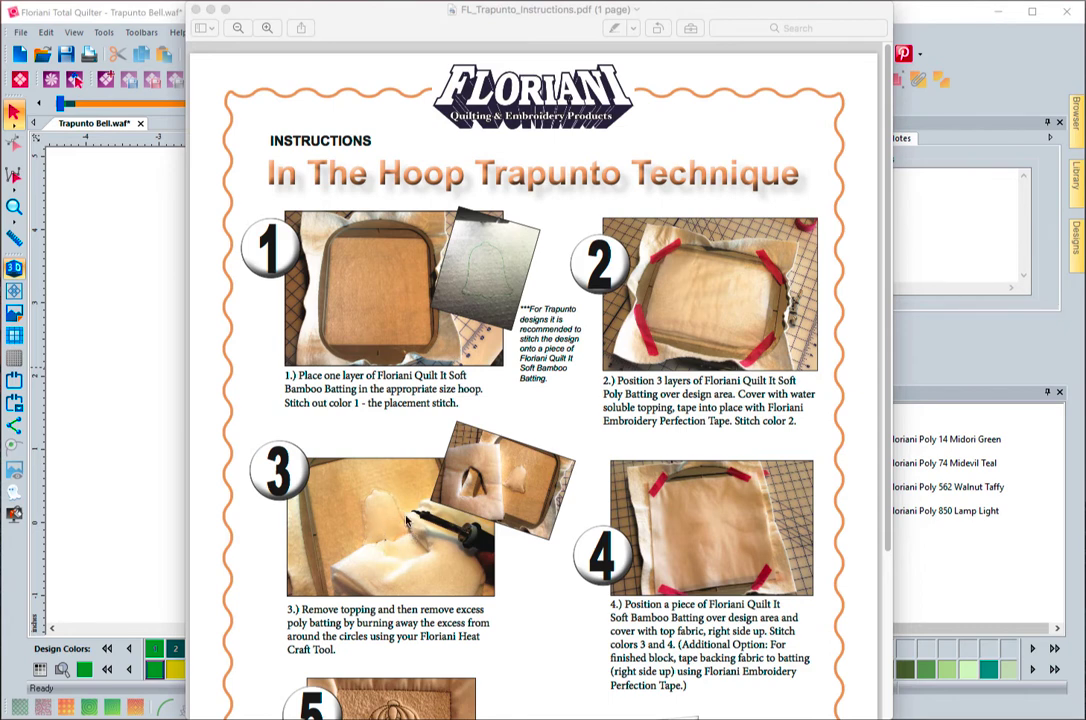
pyautogui.moveTo(514, 476)
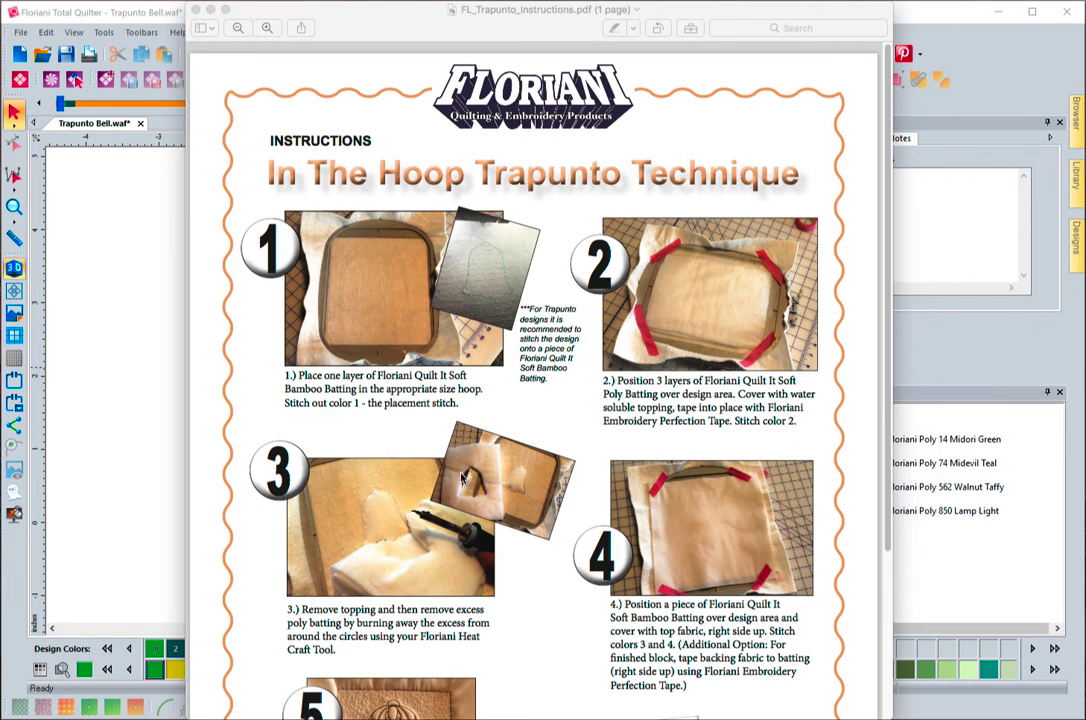
pyautogui.moveTo(520, 494)
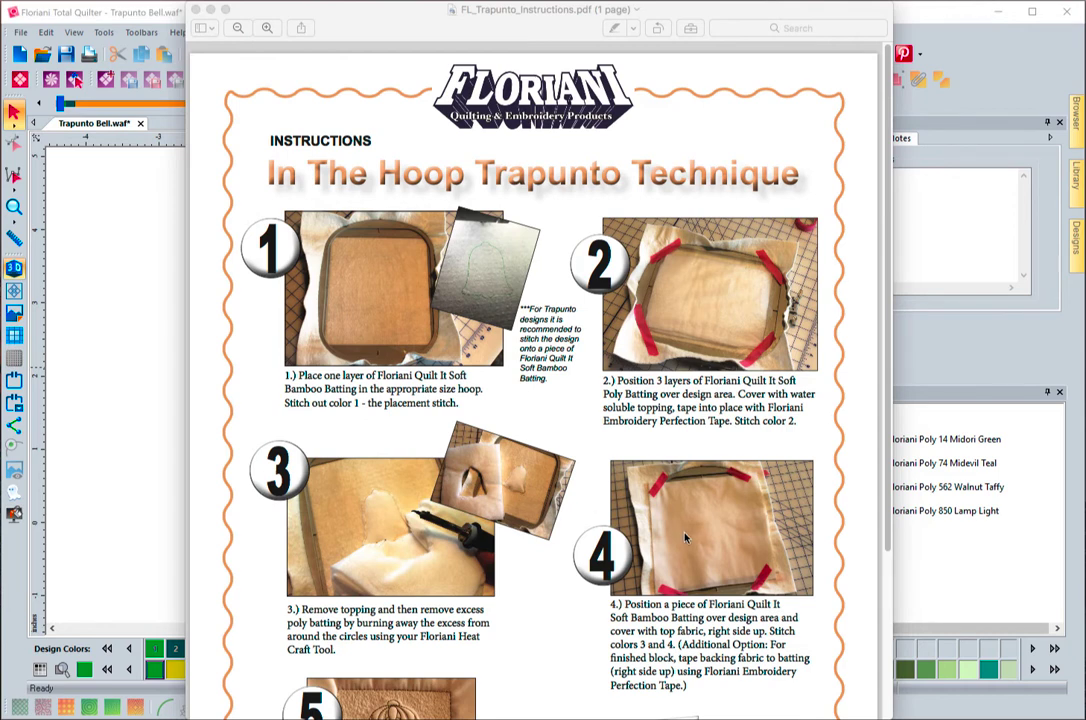
pyautogui.moveTo(680, 528)
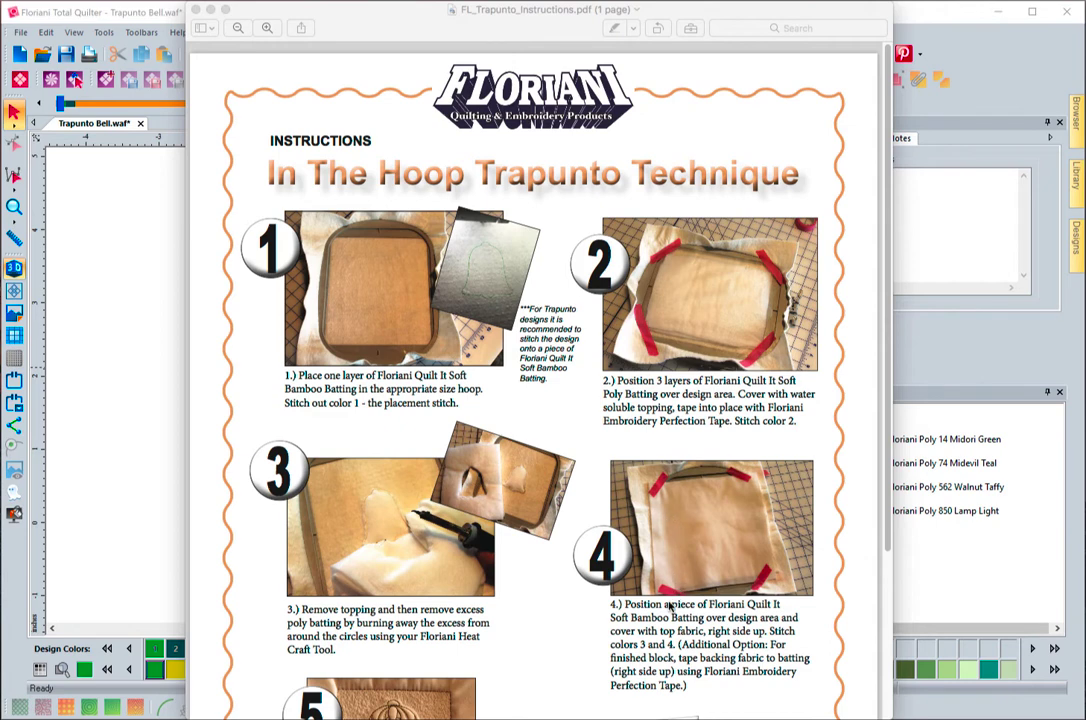
pyautogui.moveTo(696, 540)
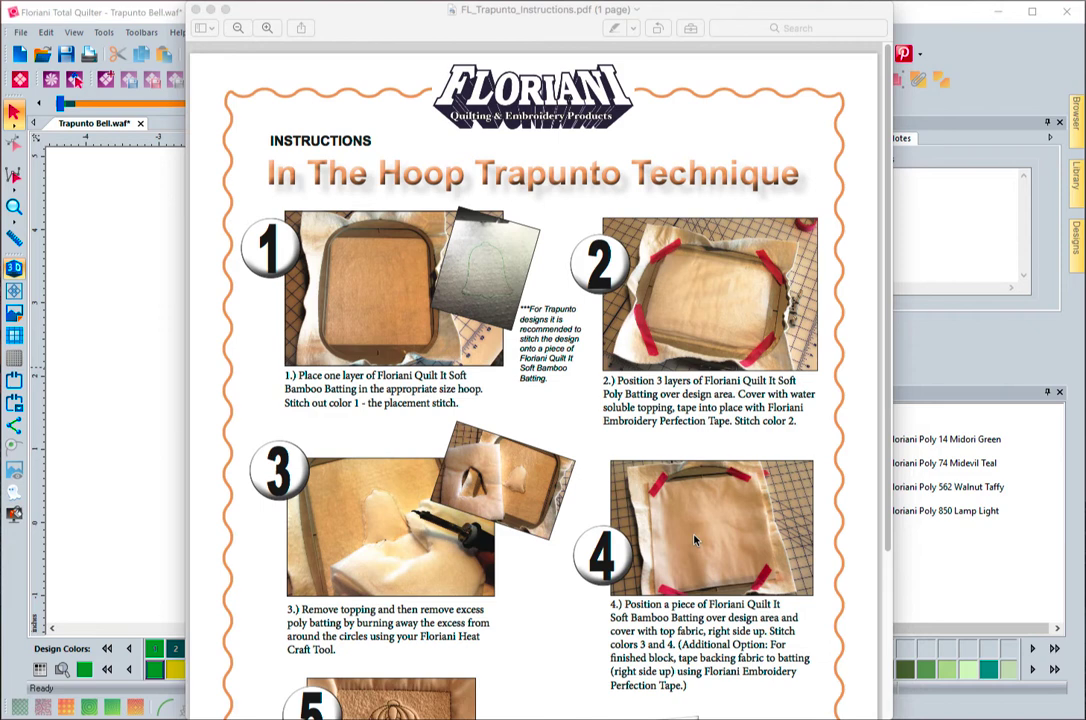
pyautogui.moveTo(820, 504)
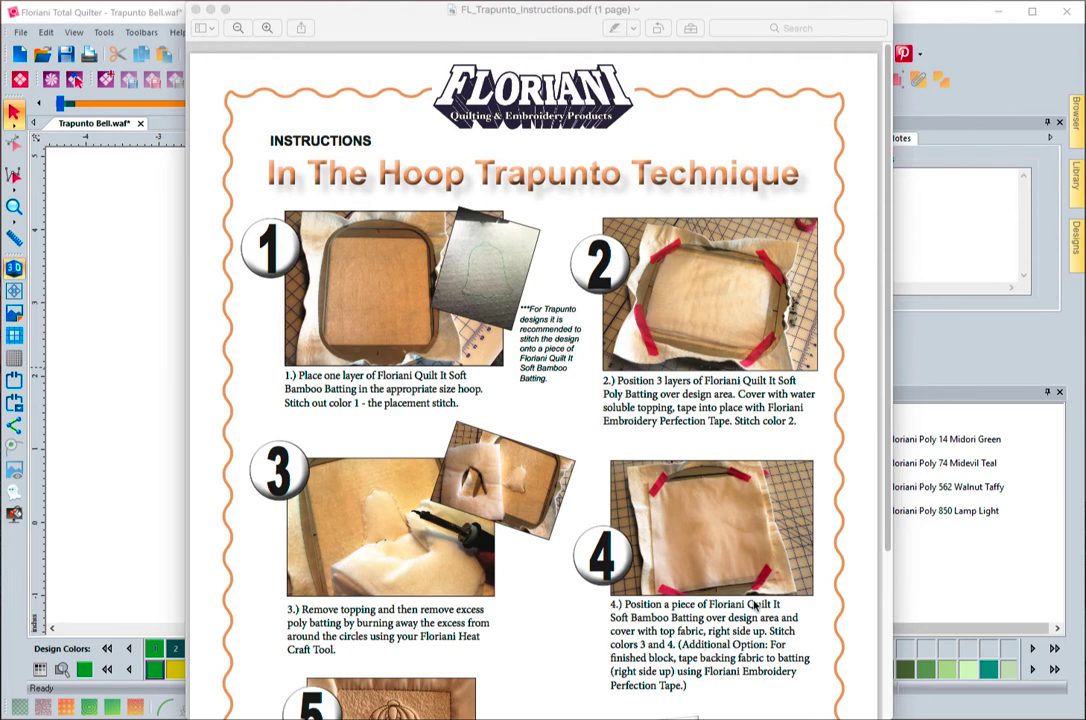
pyautogui.scroll(-3)
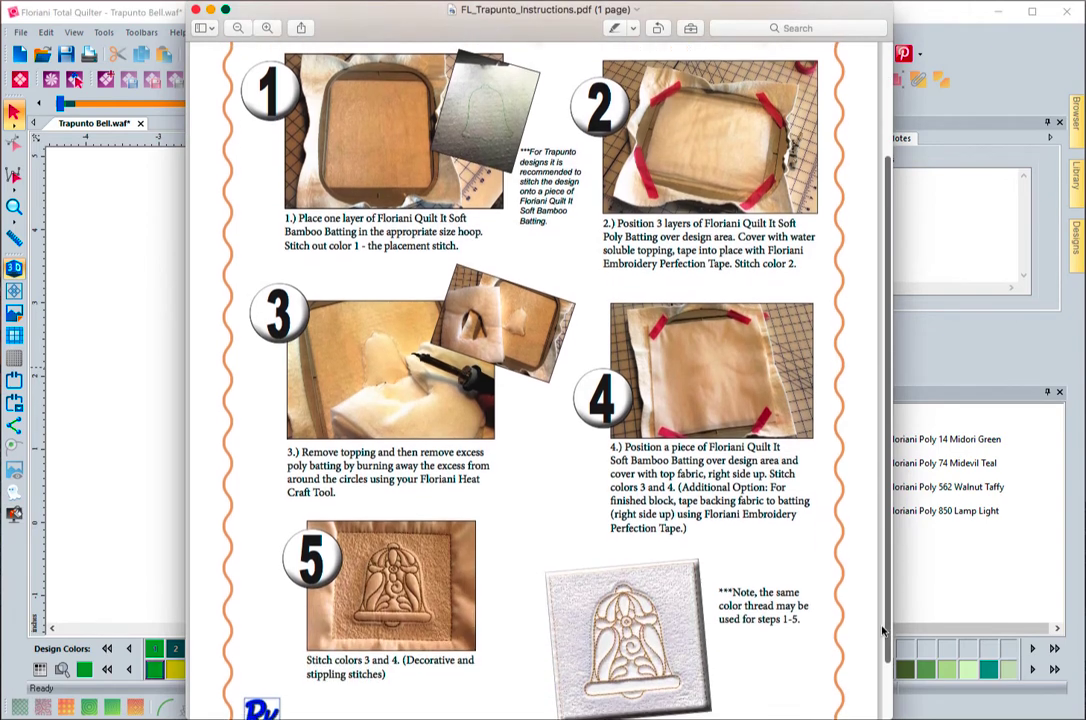
pyautogui.scroll(-3)
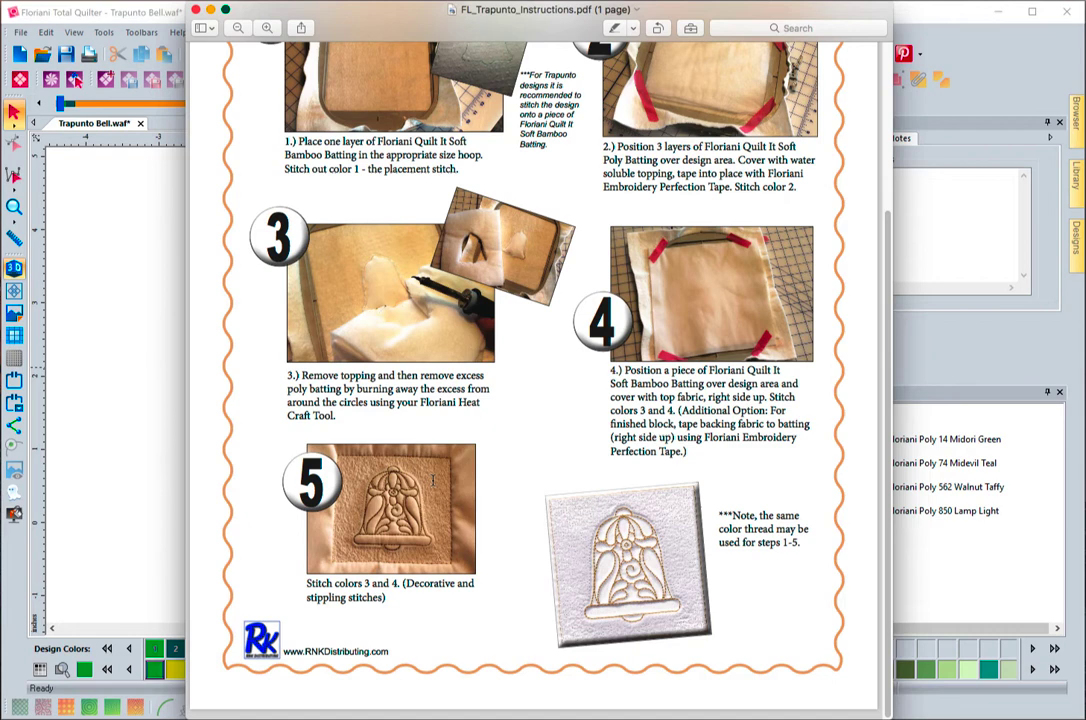
pyautogui.moveTo(366, 540)
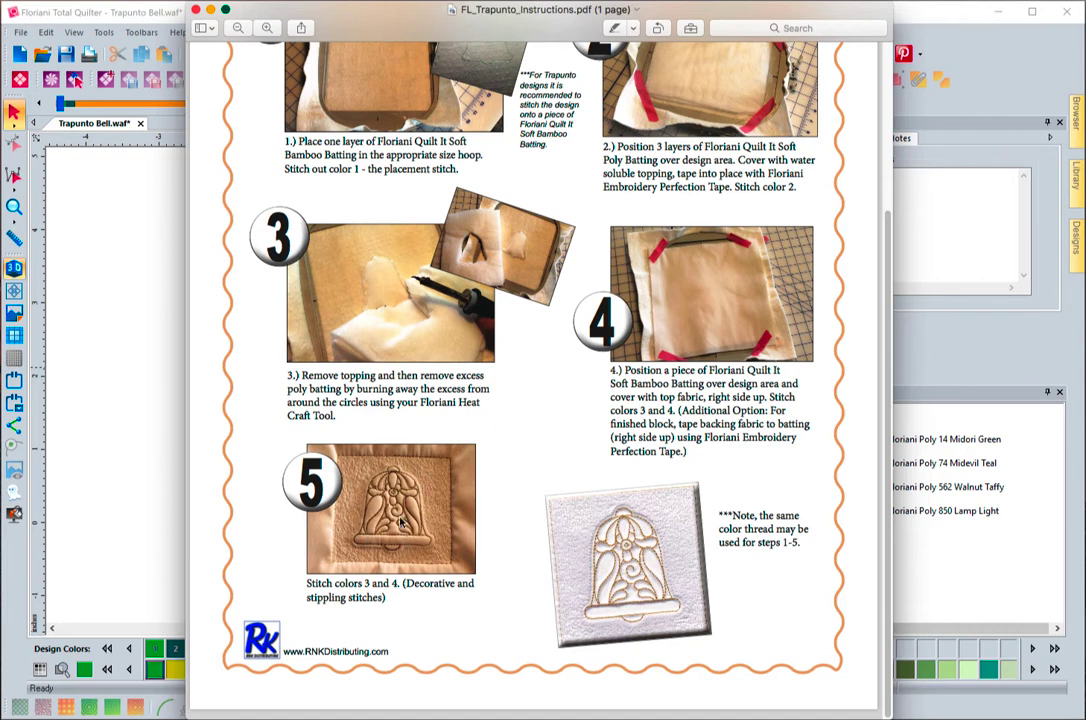
pyautogui.moveTo(424, 376)
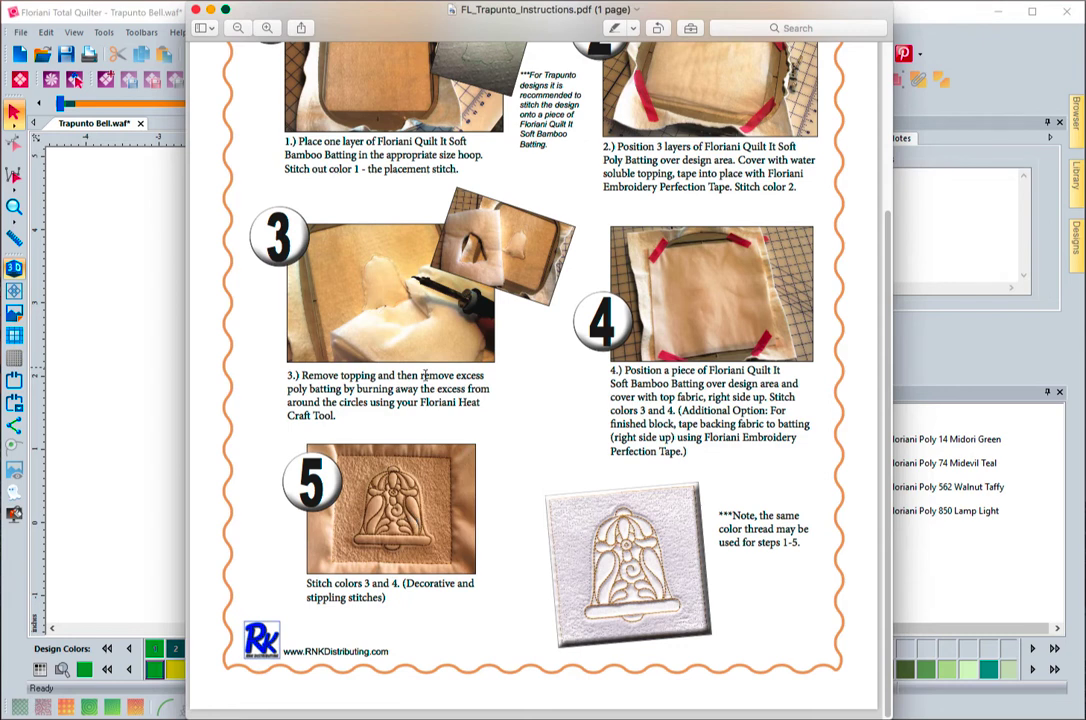
pyautogui.moveTo(428, 288)
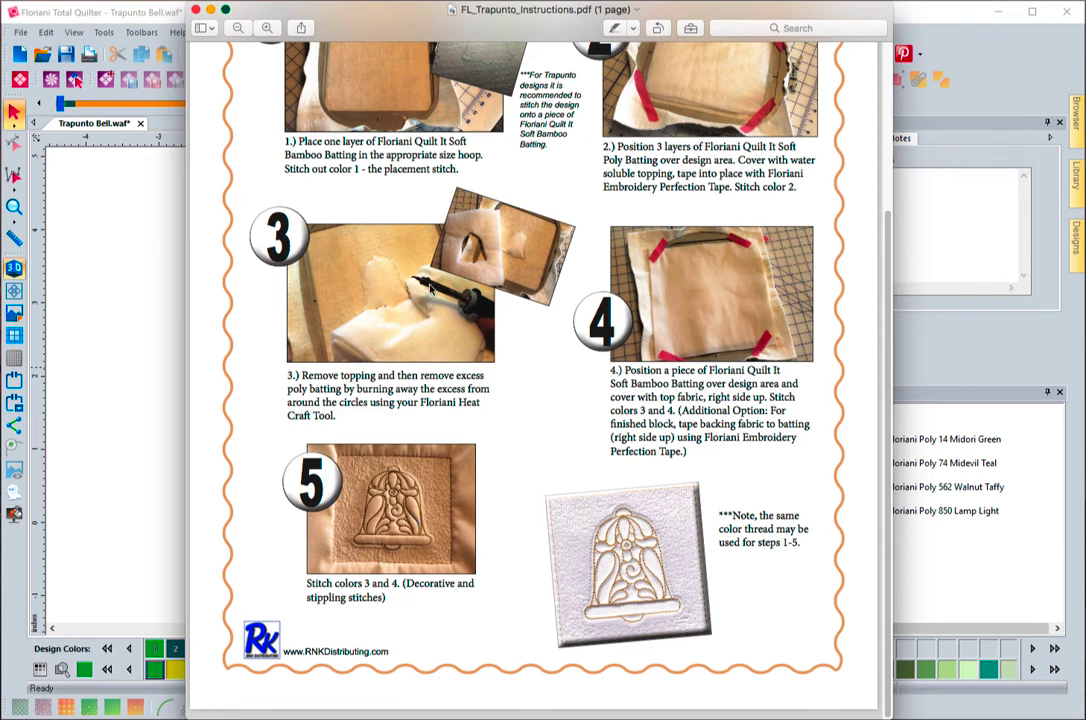
pyautogui.moveTo(384, 48)
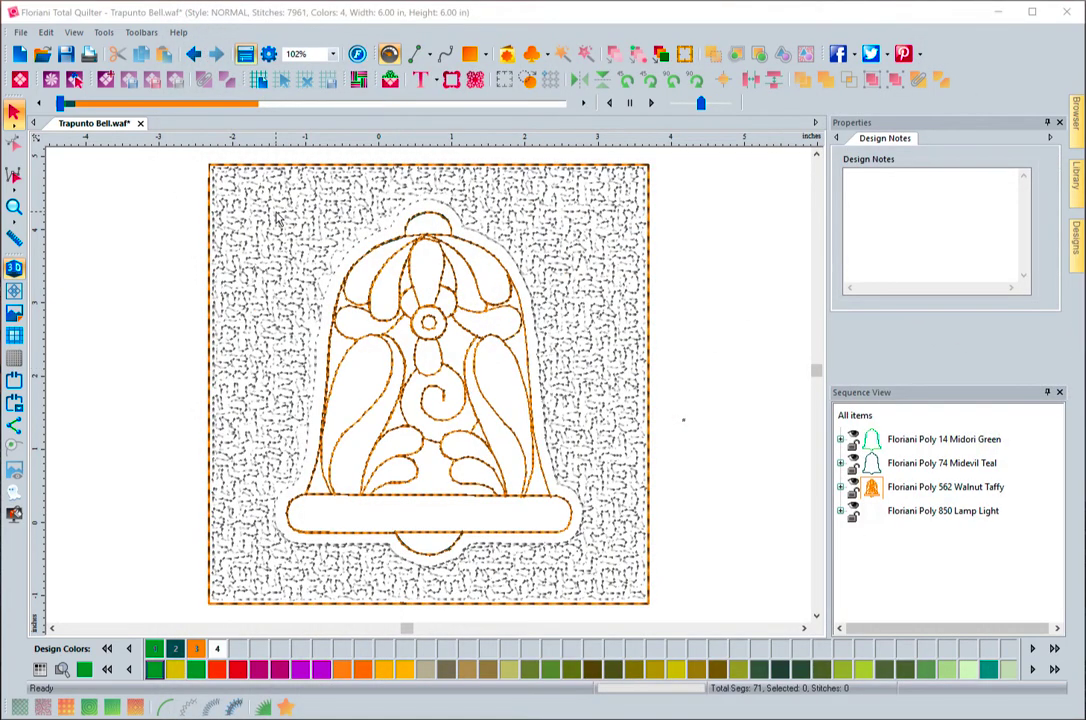
pyautogui.moveTo(408, 356)
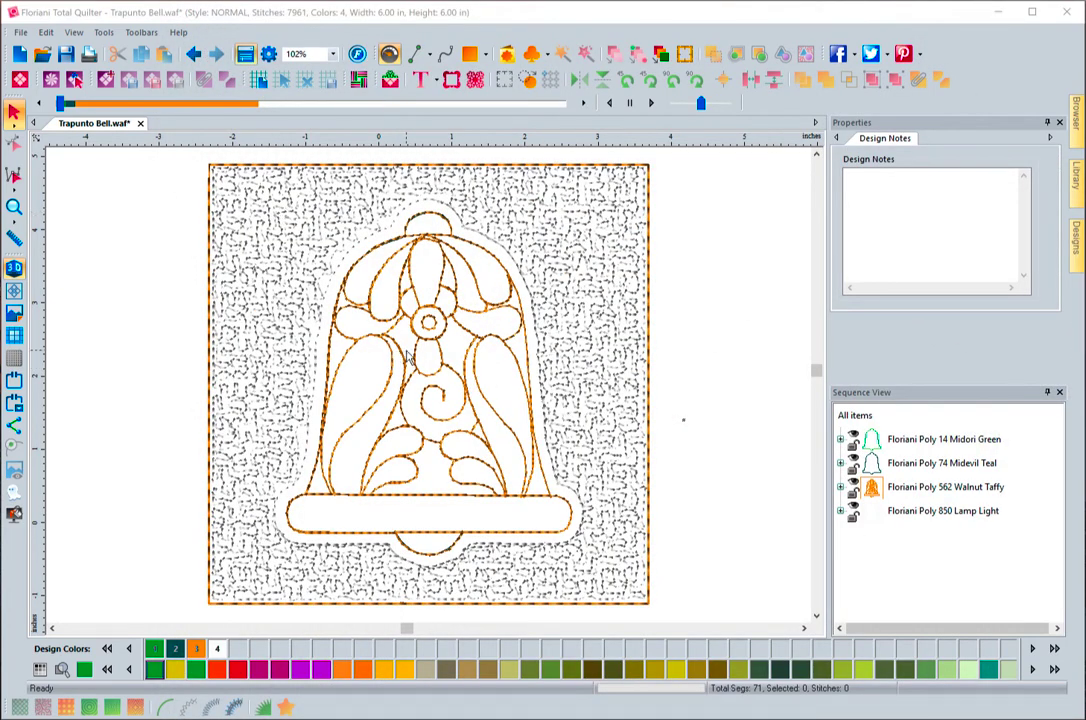
pyautogui.moveTo(608, 288)
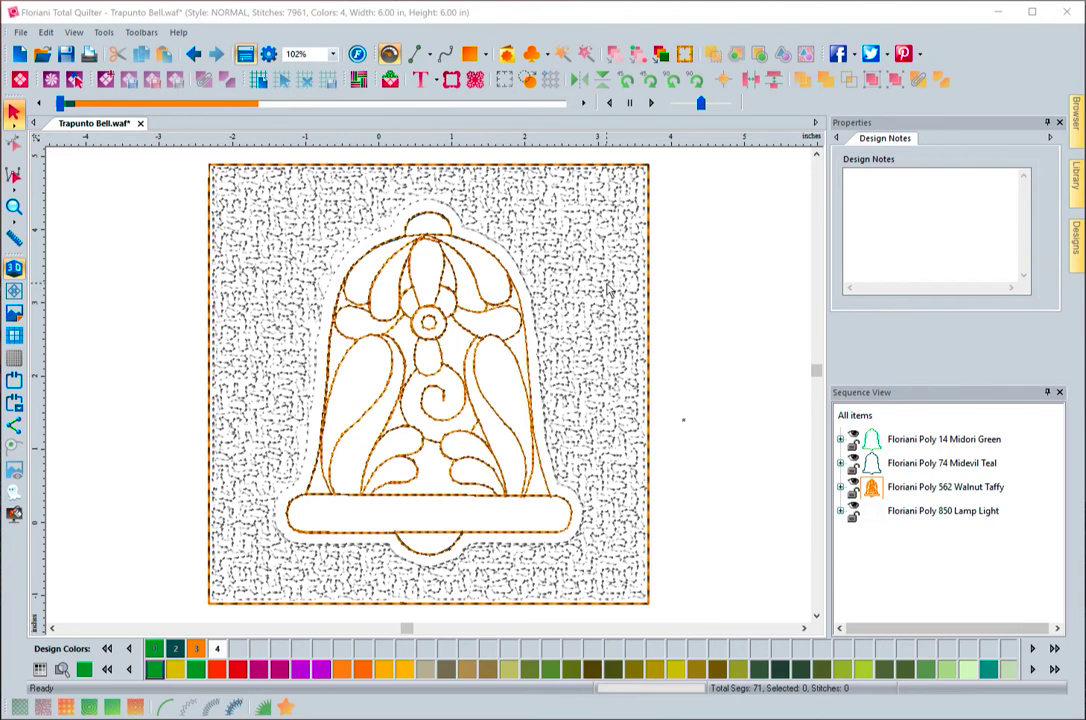
pyautogui.moveTo(648, 308)
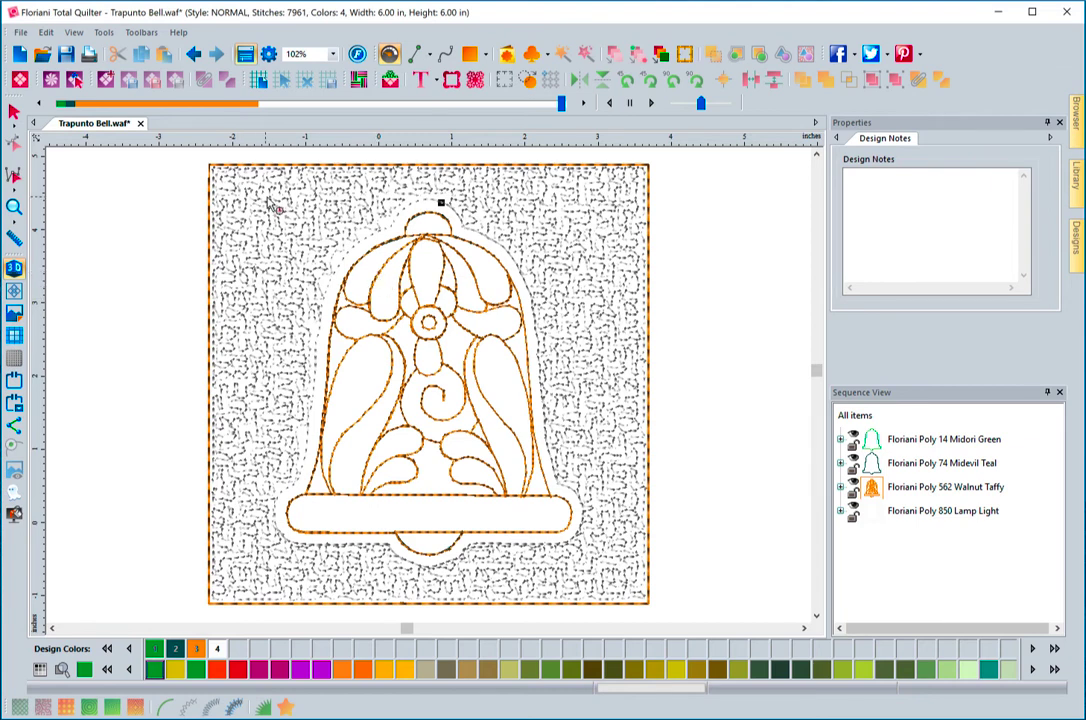
pyautogui.moveTo(504, 364)
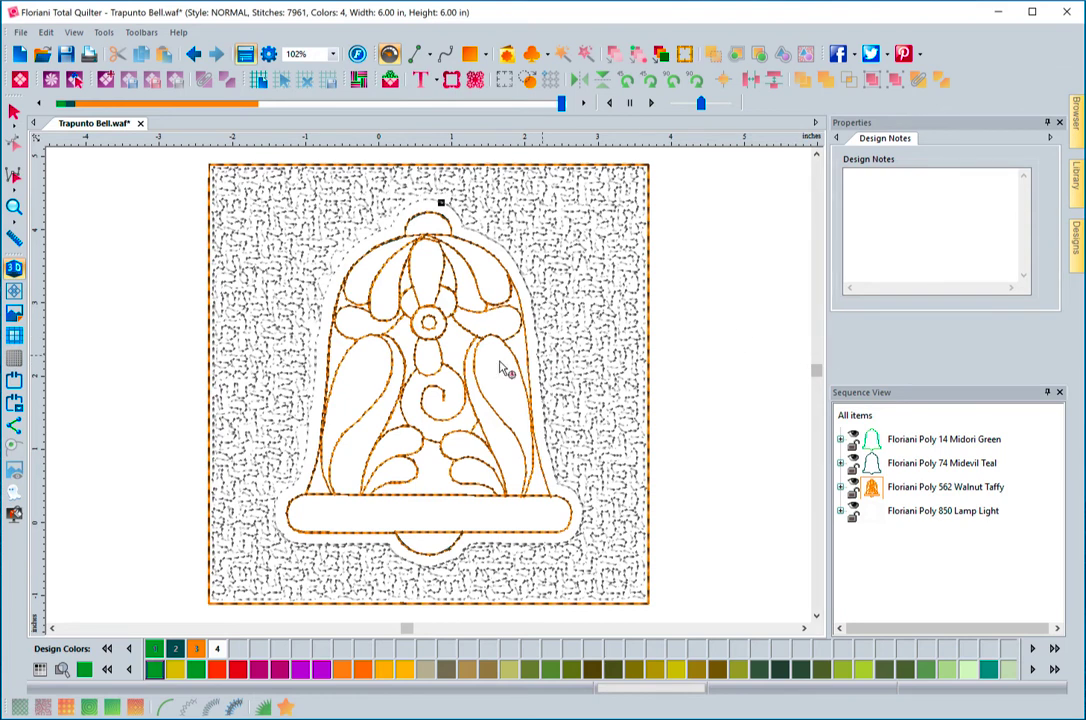
pyautogui.moveTo(550, 350)
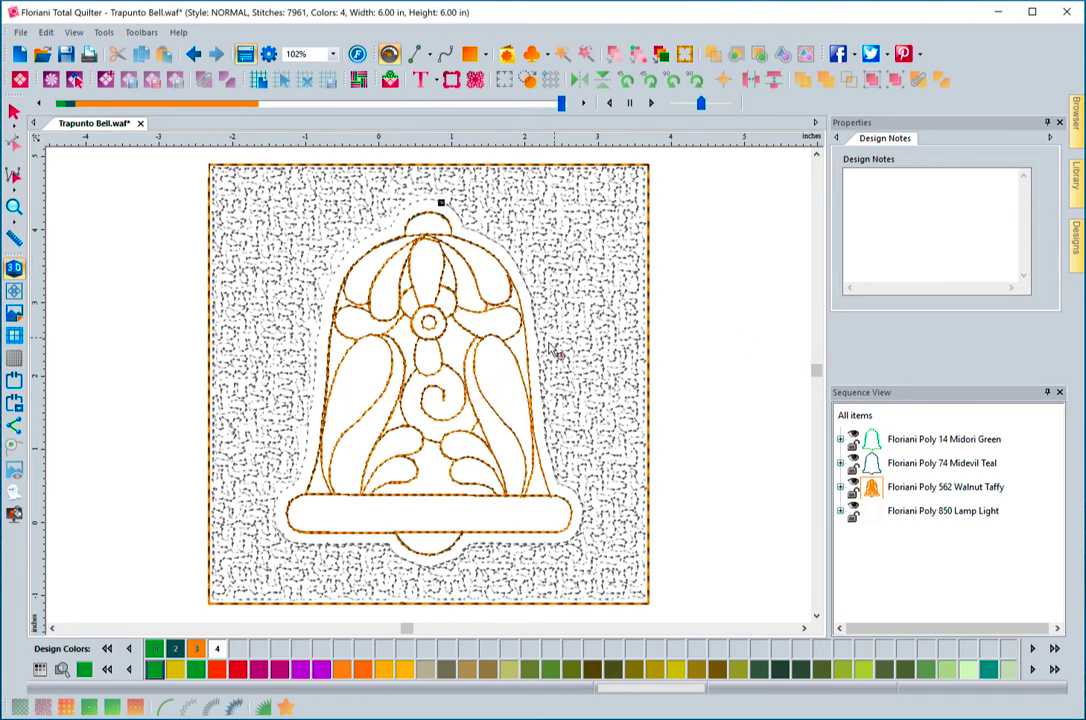
pyautogui.moveTo(564, 372)
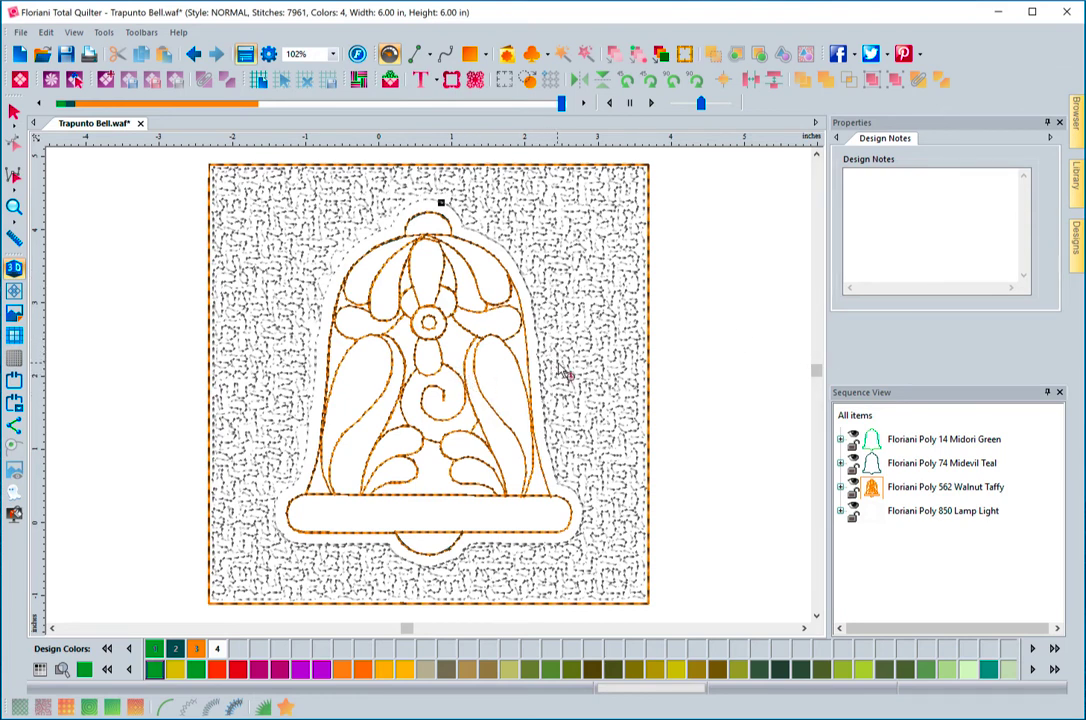
pyautogui.moveTo(628, 510)
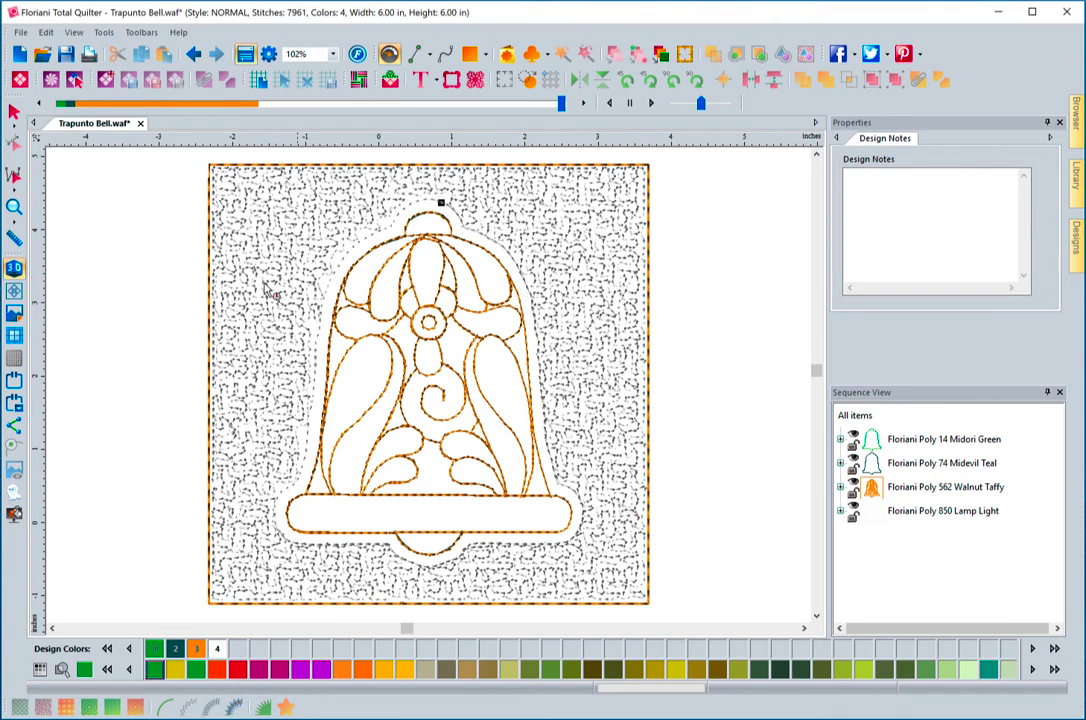
pyautogui.moveTo(18, 54)
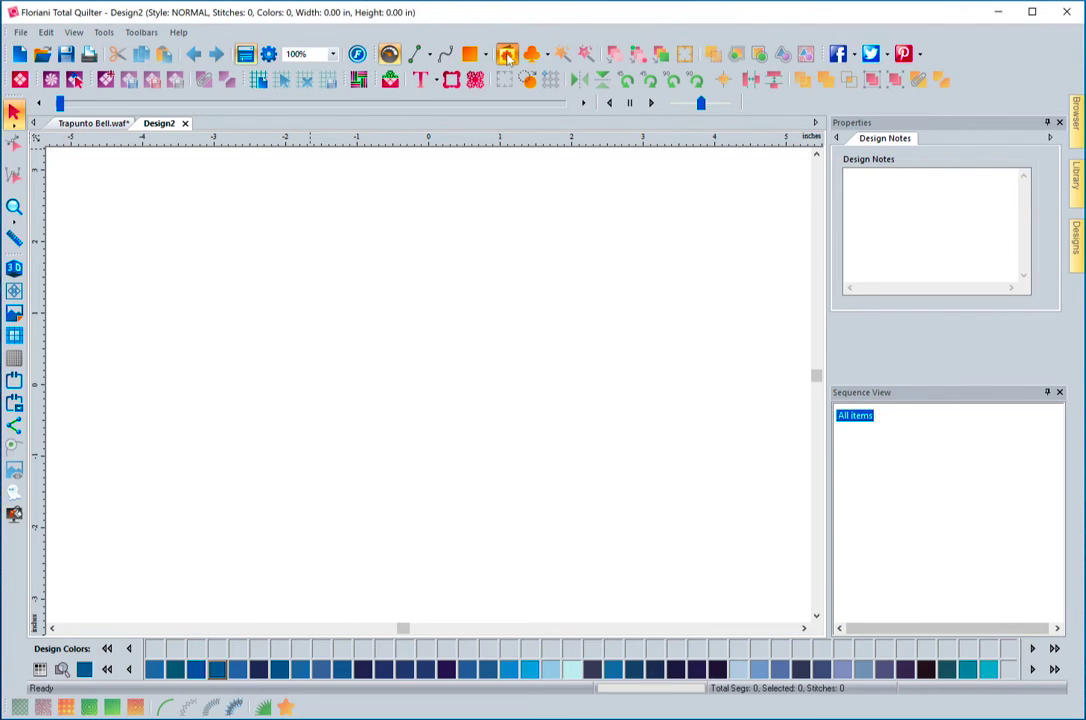
# - Place the bird silhouette from the Custom Shapes library onto Design2
pyautogui.click(506, 52)
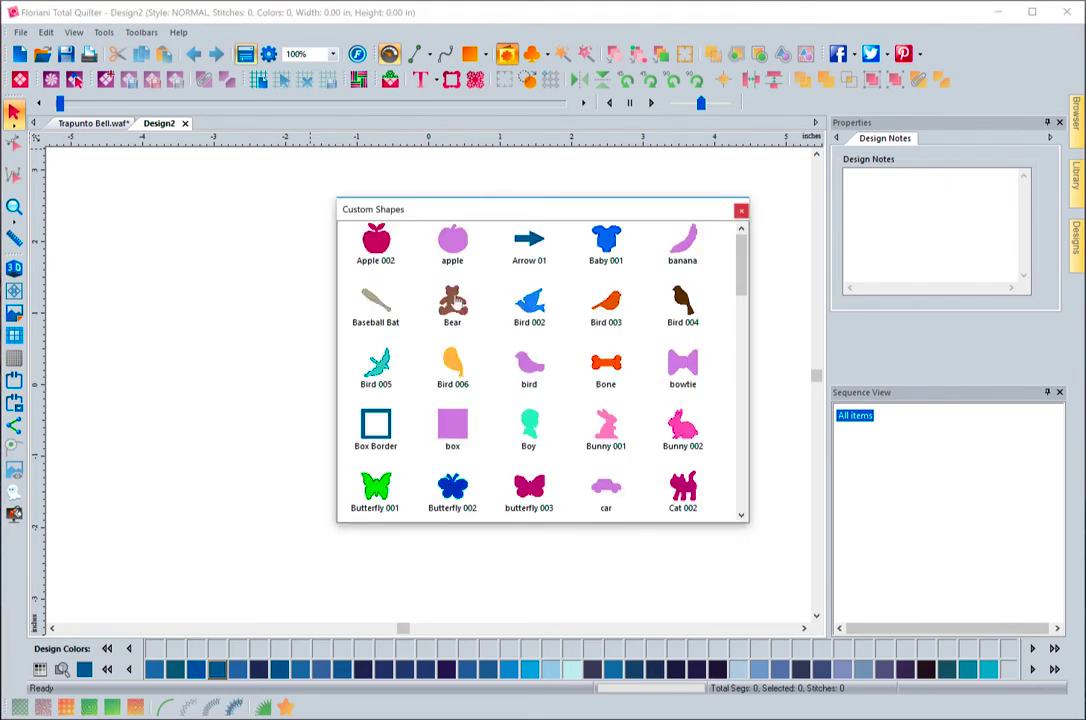
pyautogui.moveTo(550, 400)
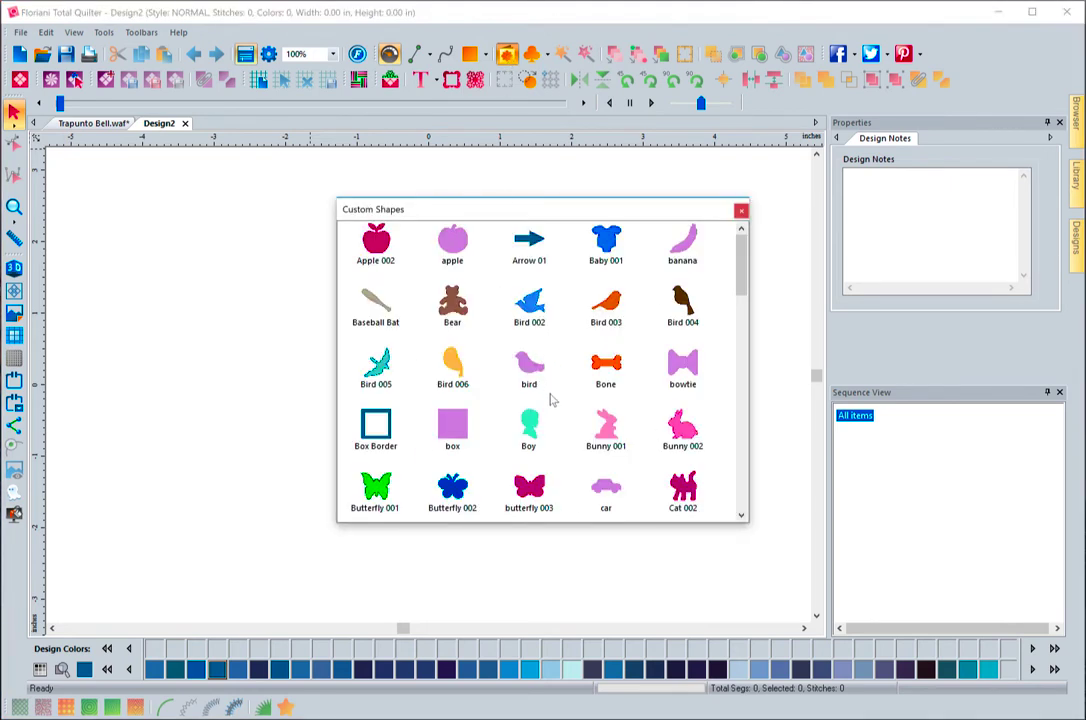
pyautogui.moveTo(522, 404)
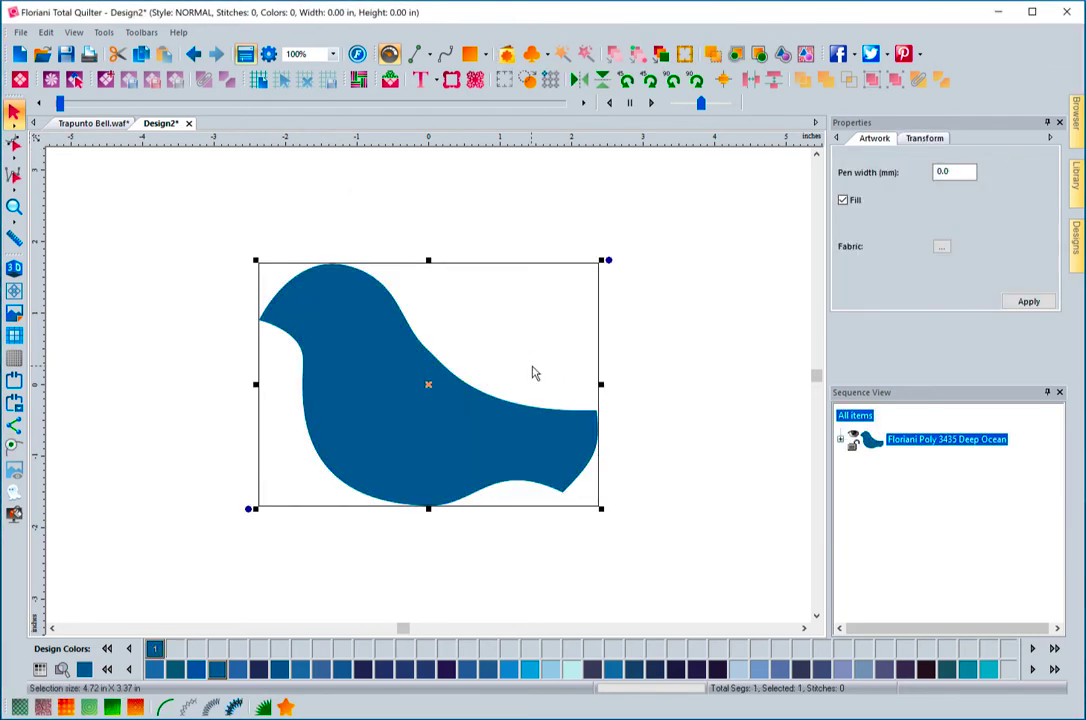
pyautogui.moveTo(640, 420)
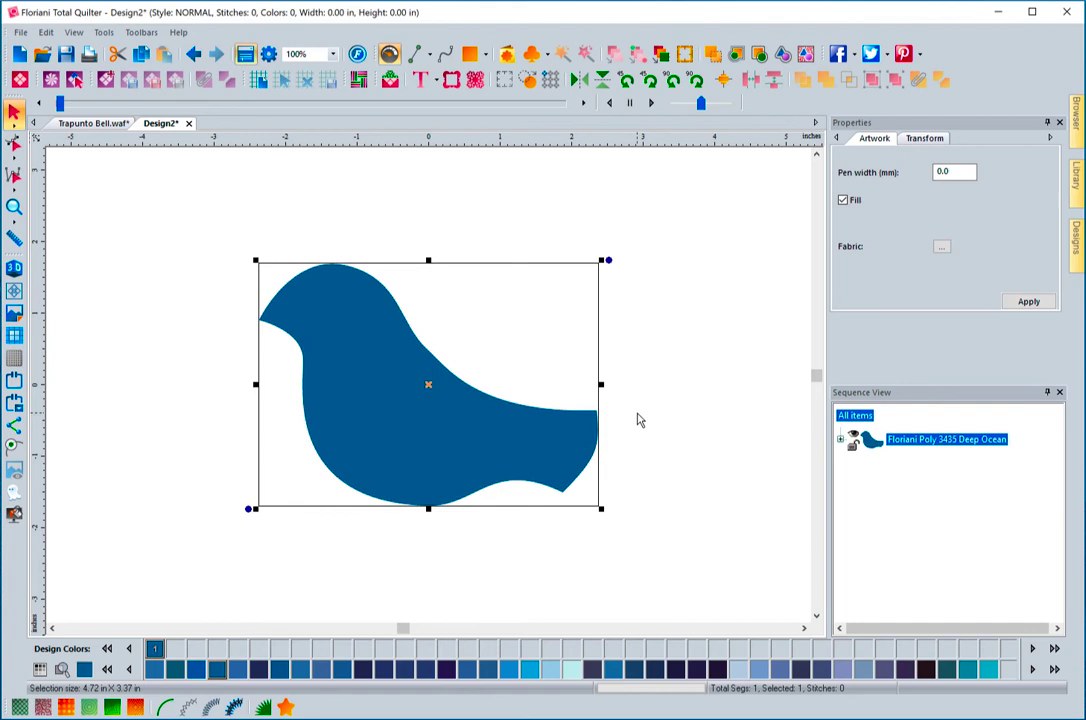
pyautogui.click(224, 256)
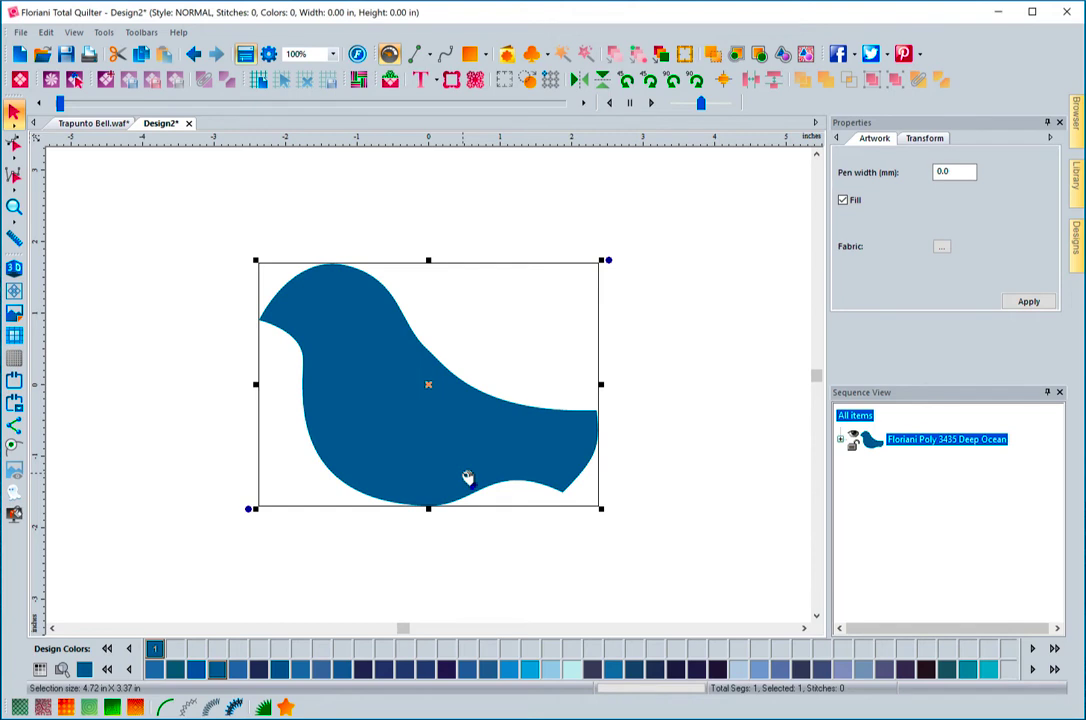
pyautogui.moveTo(430, 396)
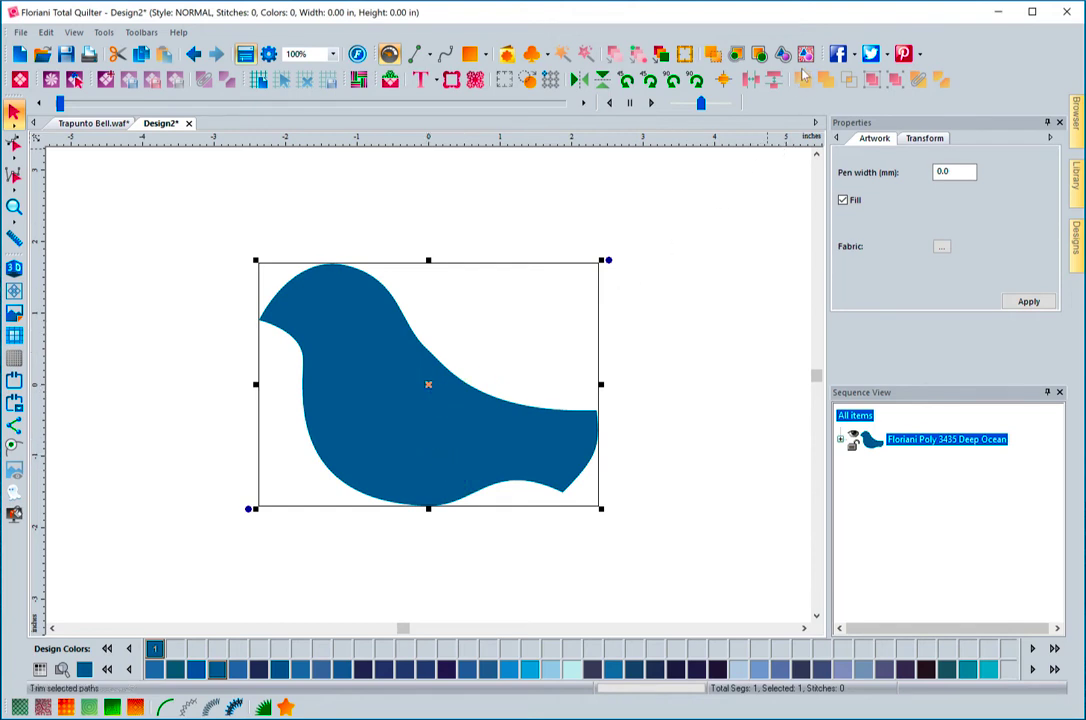
pyautogui.moveTo(814, 54)
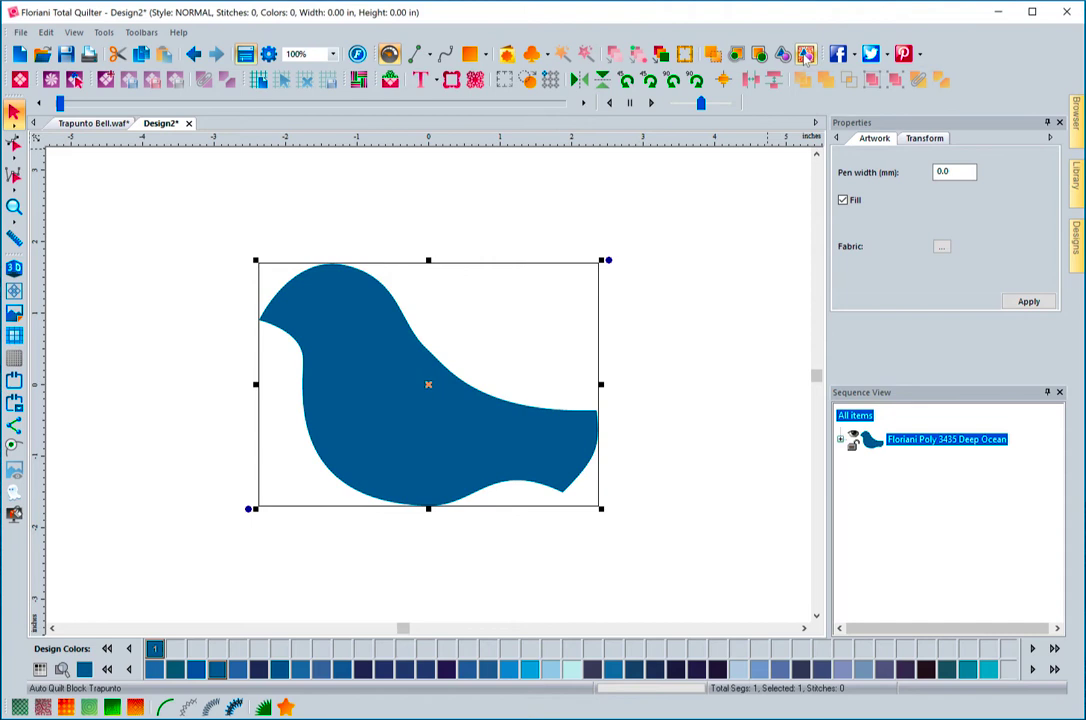
# - Run Auto Quilt Block Trapunto on the bird with an 8 x 8 inch block size
pyautogui.click(804, 54)
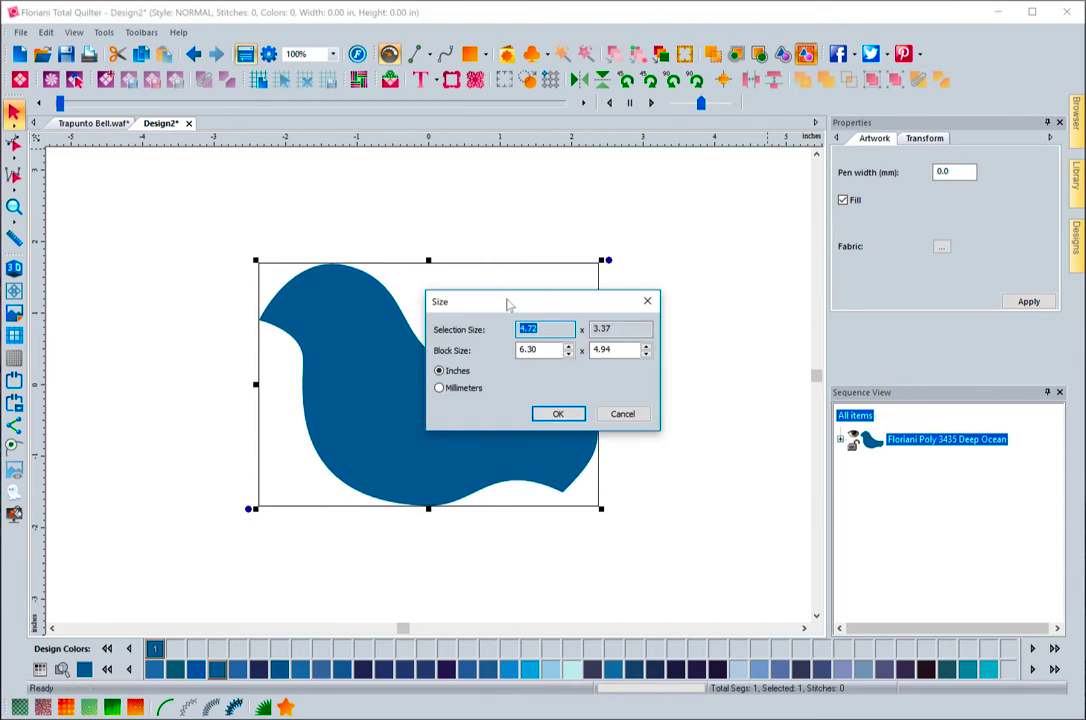
pyautogui.moveTo(448, 338)
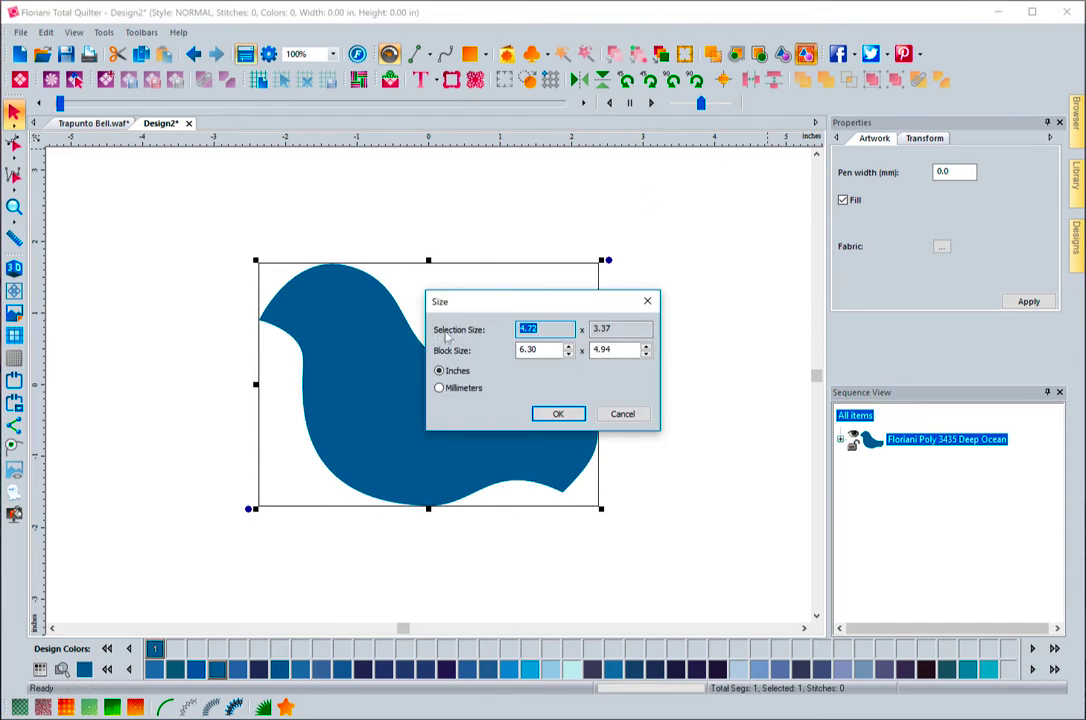
pyautogui.moveTo(502, 336)
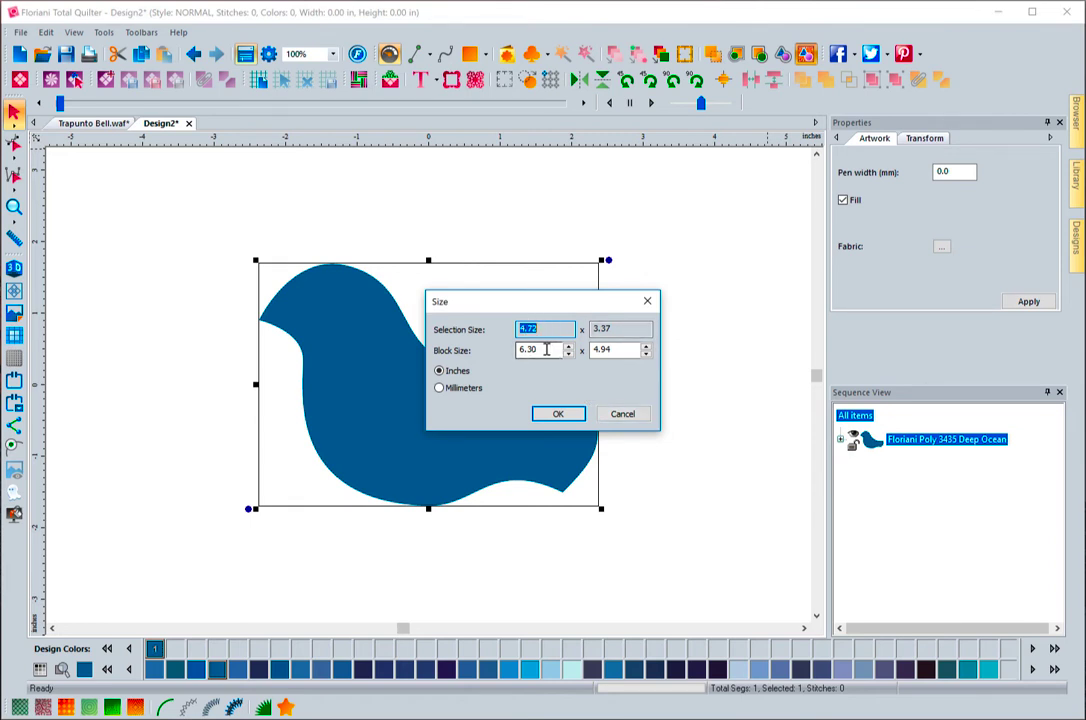
pyautogui.tripleClick(540, 348)
pyautogui.write('8')
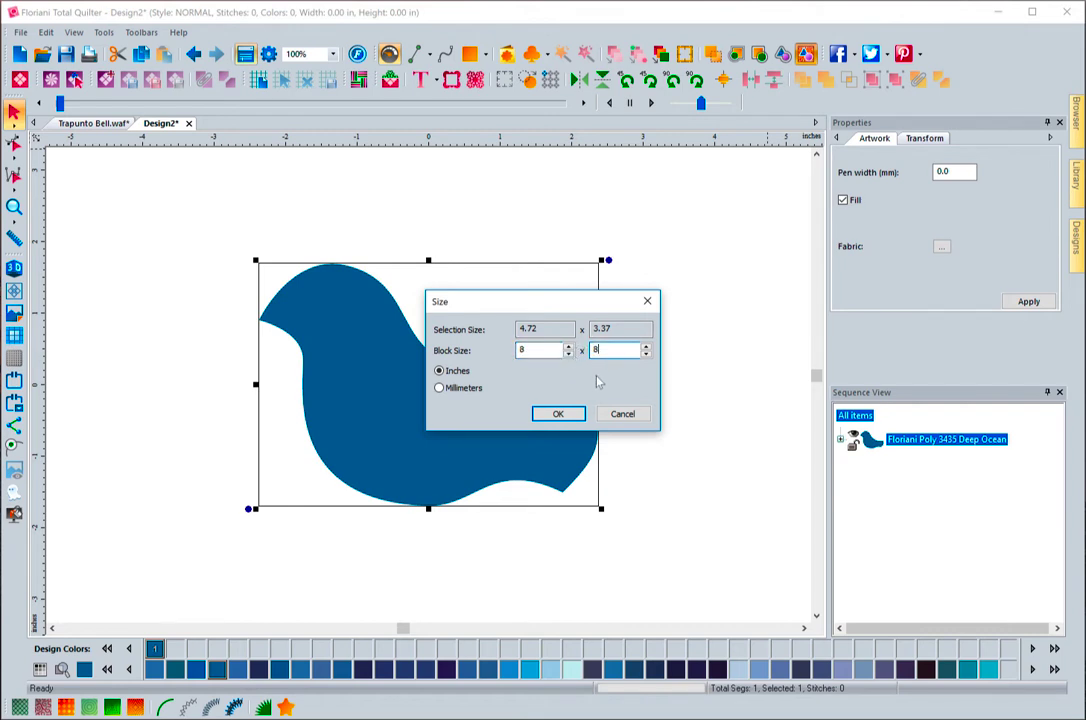
pyautogui.moveTo(450, 392)
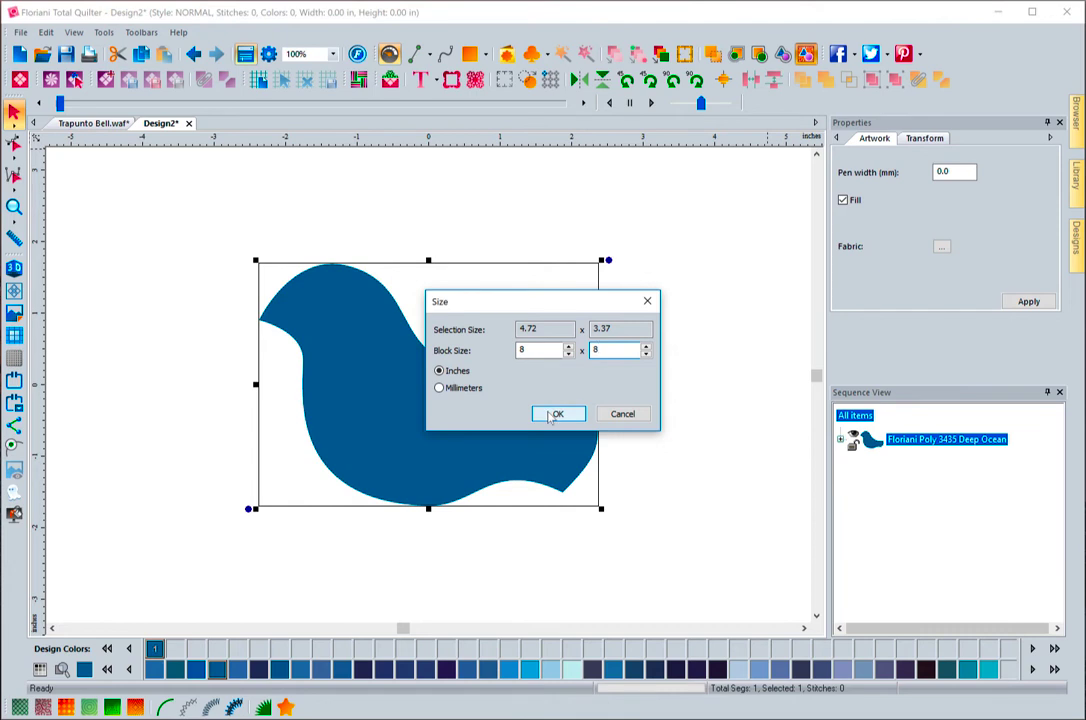
pyautogui.click(558, 414)
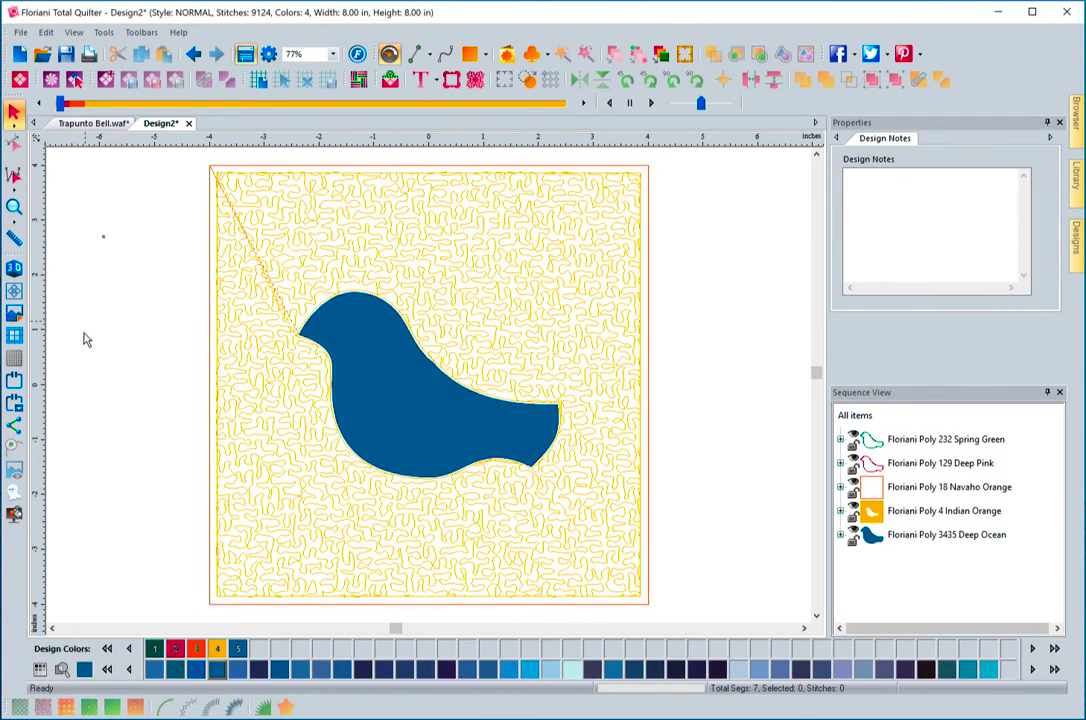
# - Preview the stippled block around the outlined bird with the stitch player and Realistic View
pyautogui.click(16, 268)
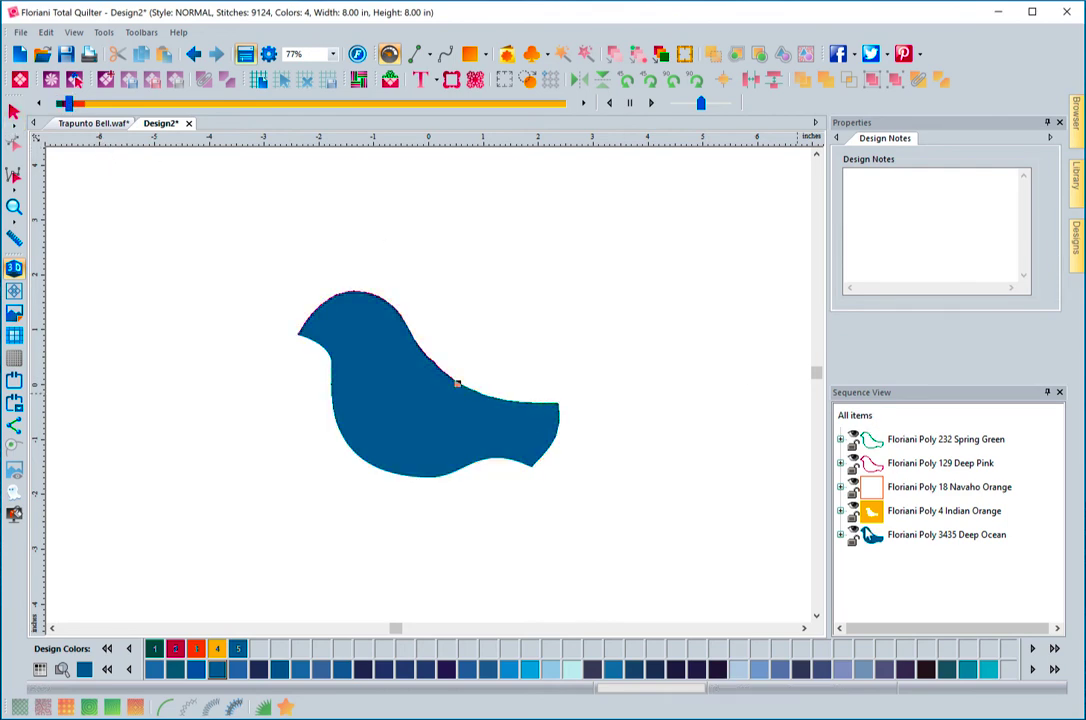
pyautogui.click(948, 534)
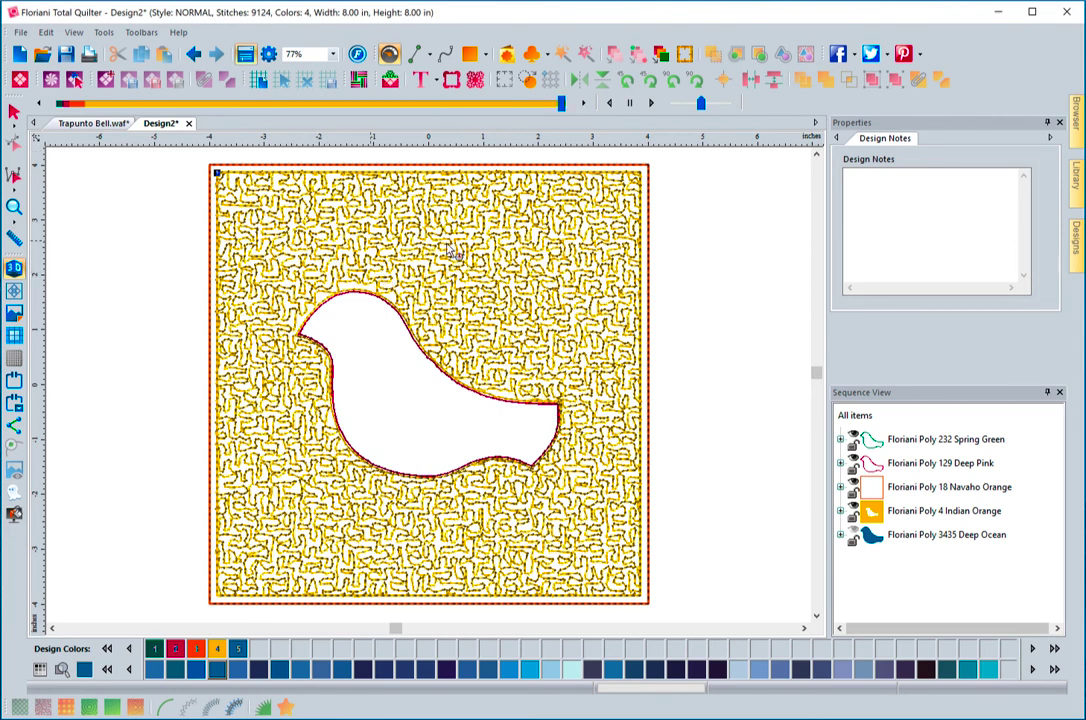
pyautogui.moveTo(400, 376)
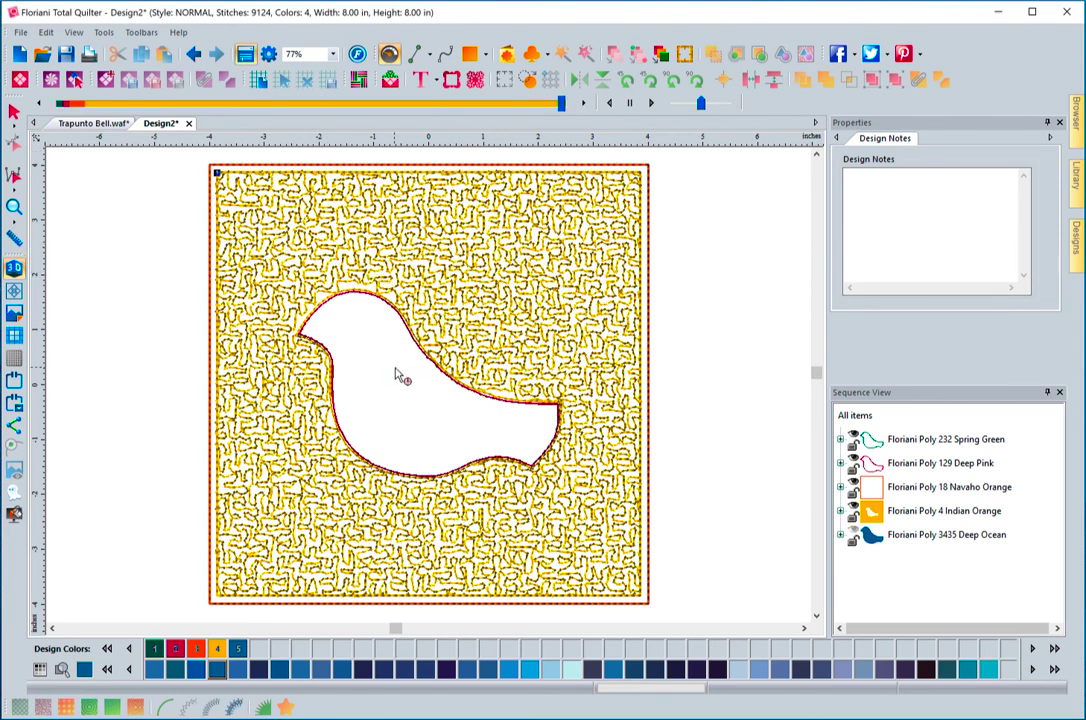
pyautogui.moveTo(576, 338)
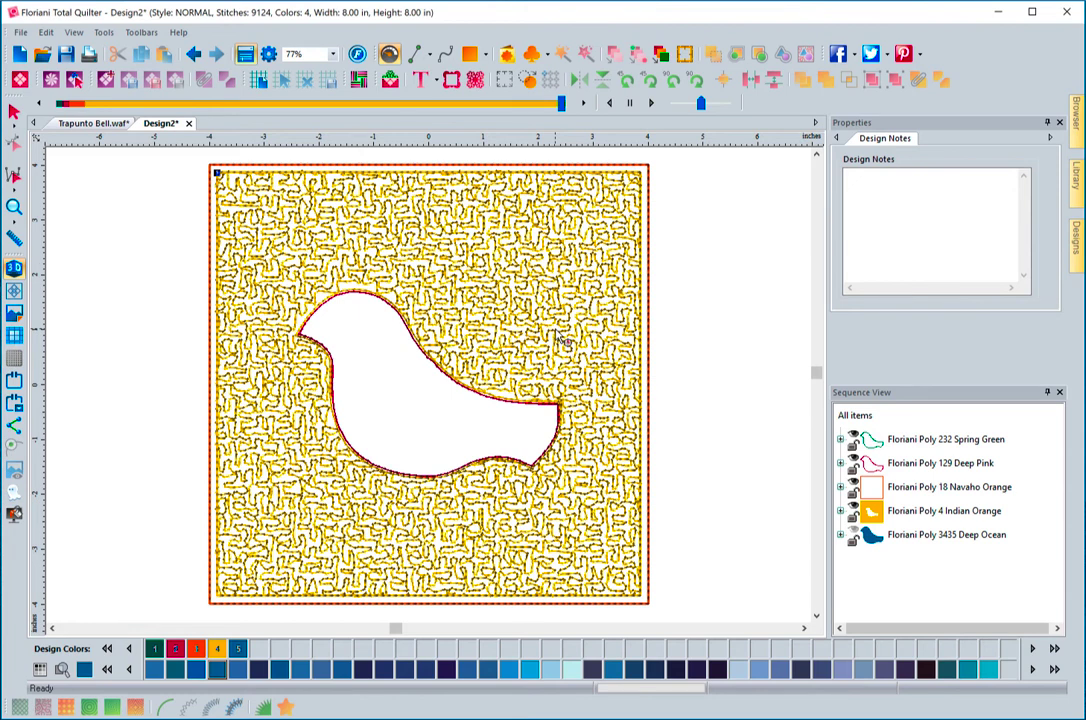
pyautogui.moveTo(490, 420)
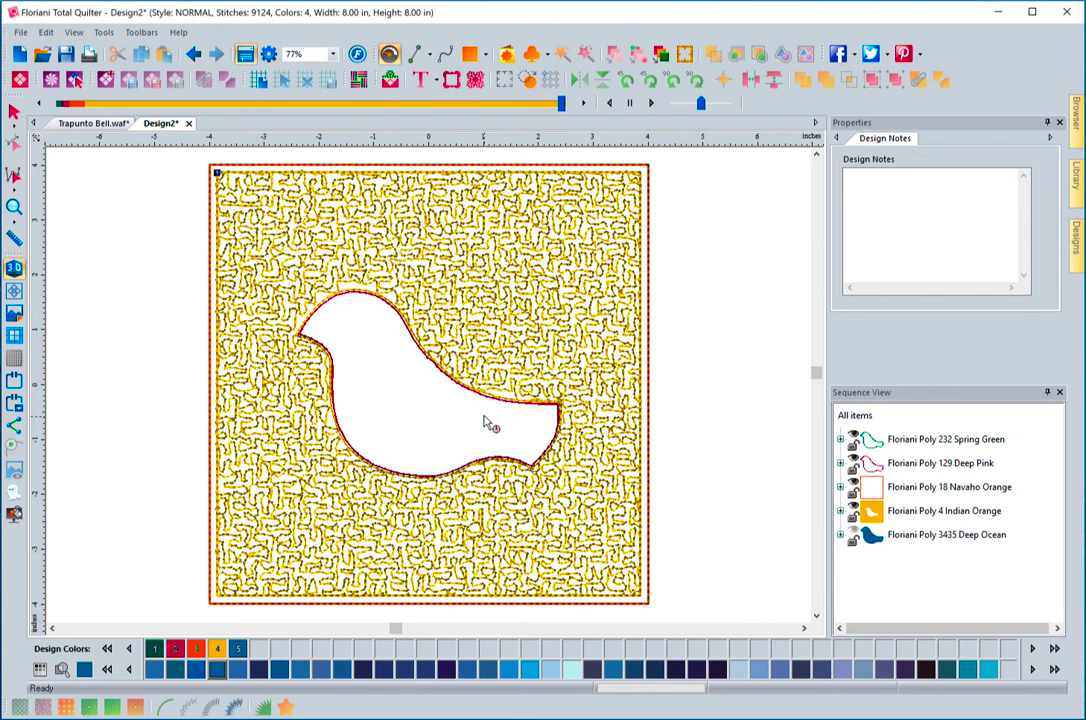
pyautogui.moveTo(308, 356)
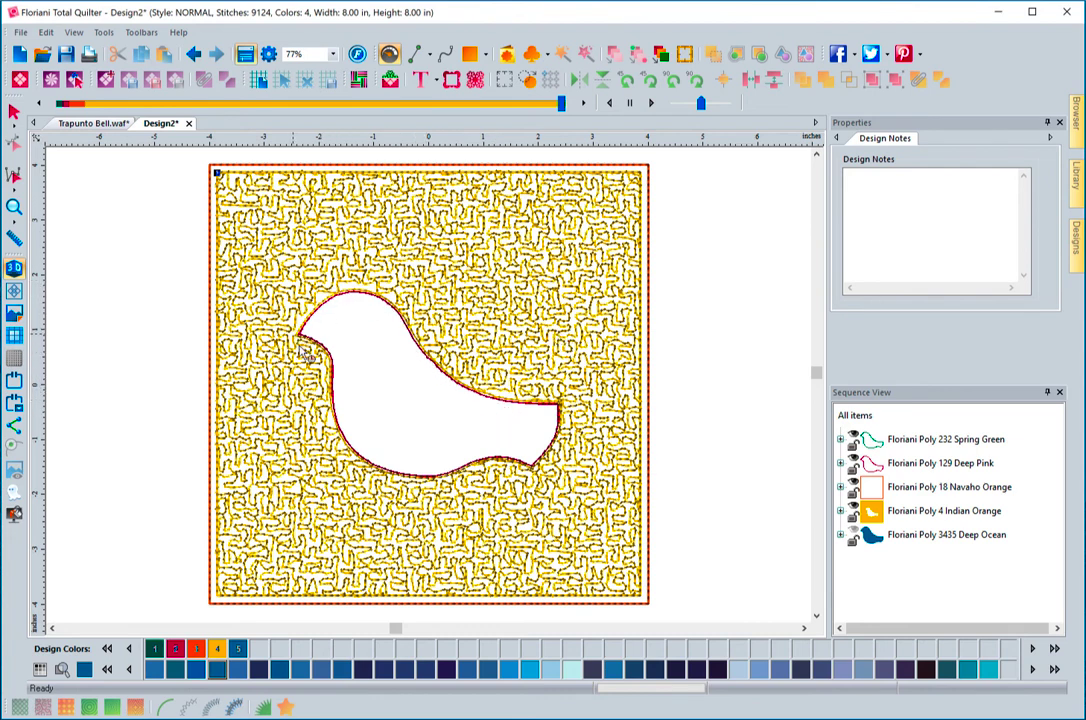
pyautogui.moveTo(358, 456)
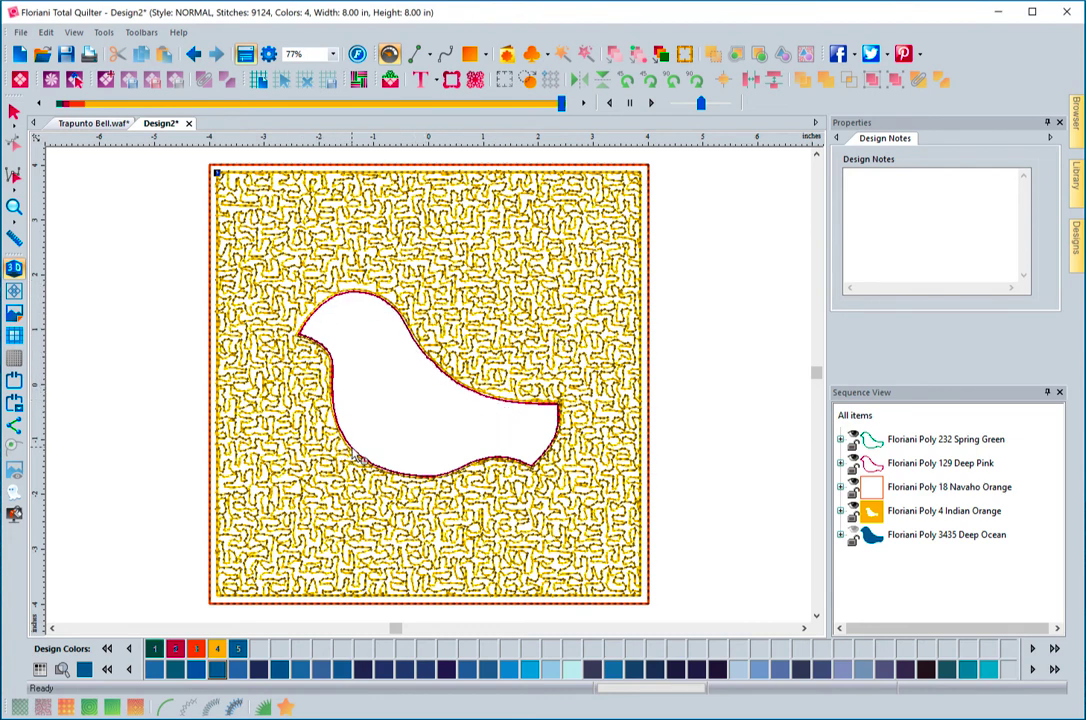
pyautogui.moveTo(448, 392)
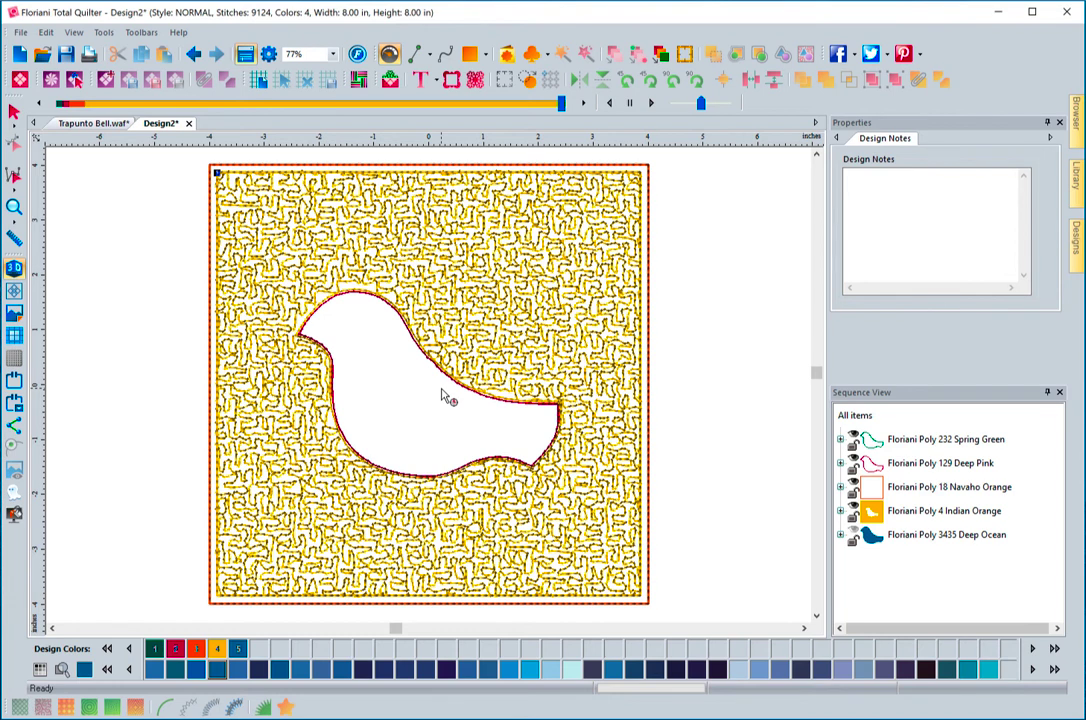
pyautogui.moveTo(450, 410)
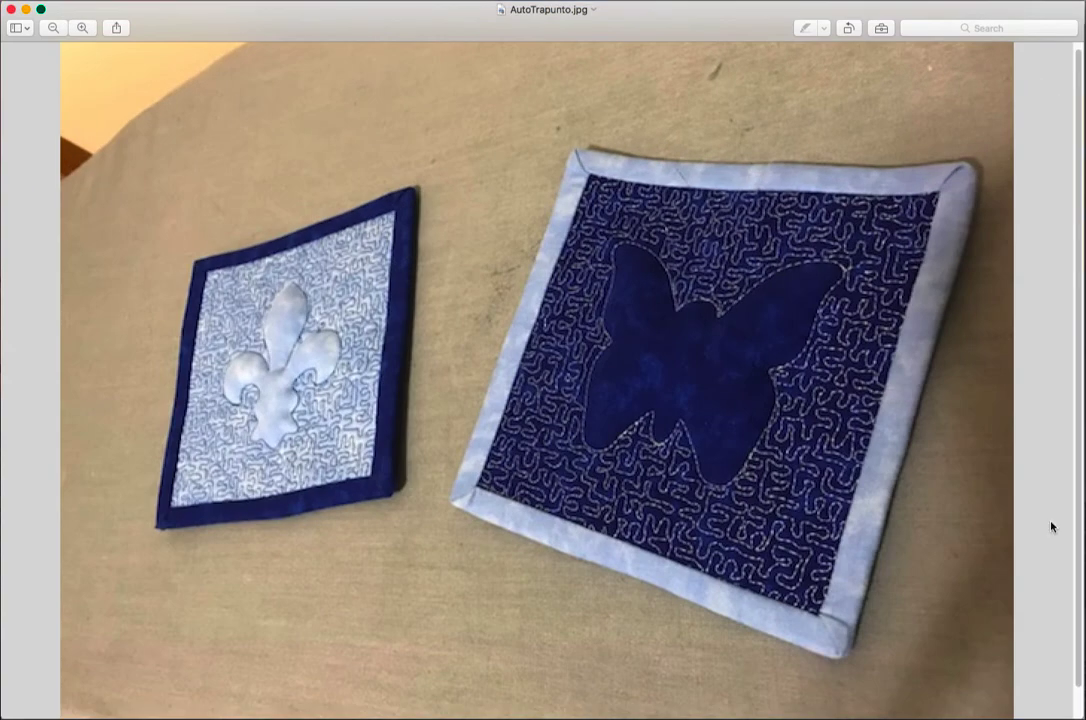
pyautogui.moveTo(282, 362)
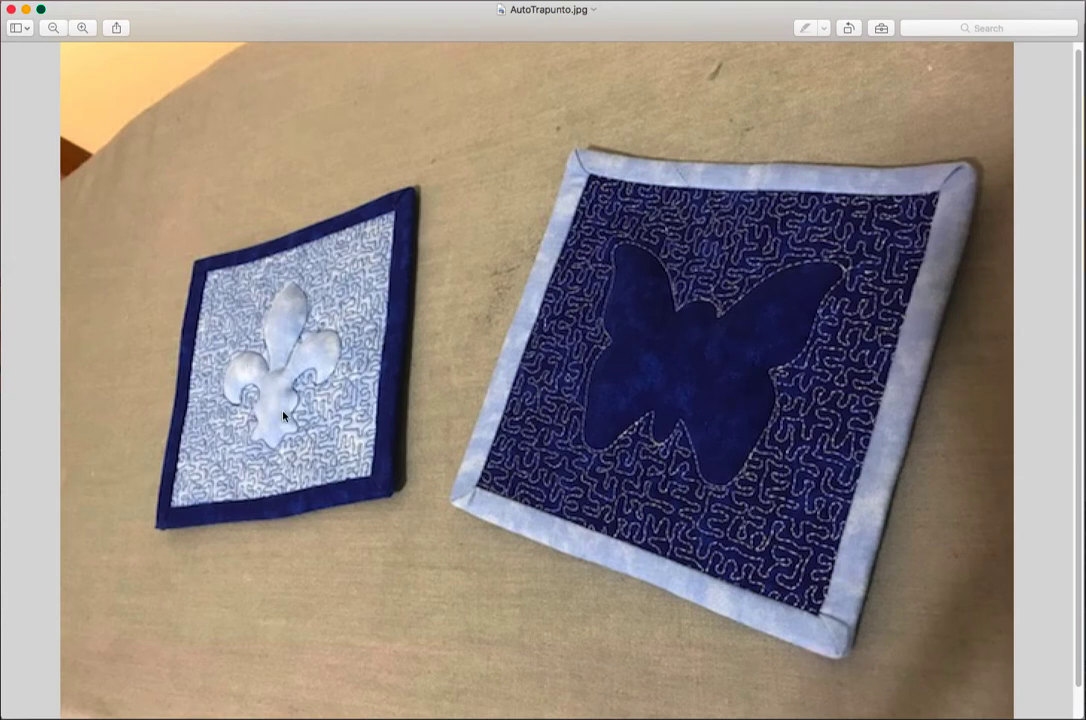
pyautogui.moveTo(656, 384)
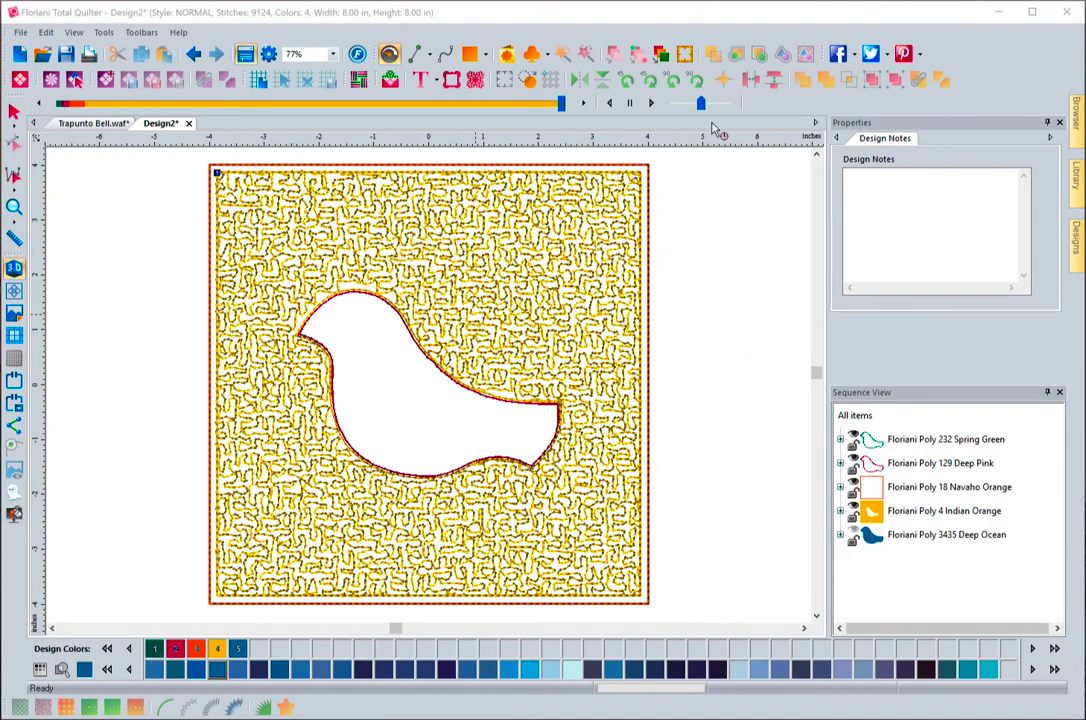
pyautogui.moveTo(670, 332)
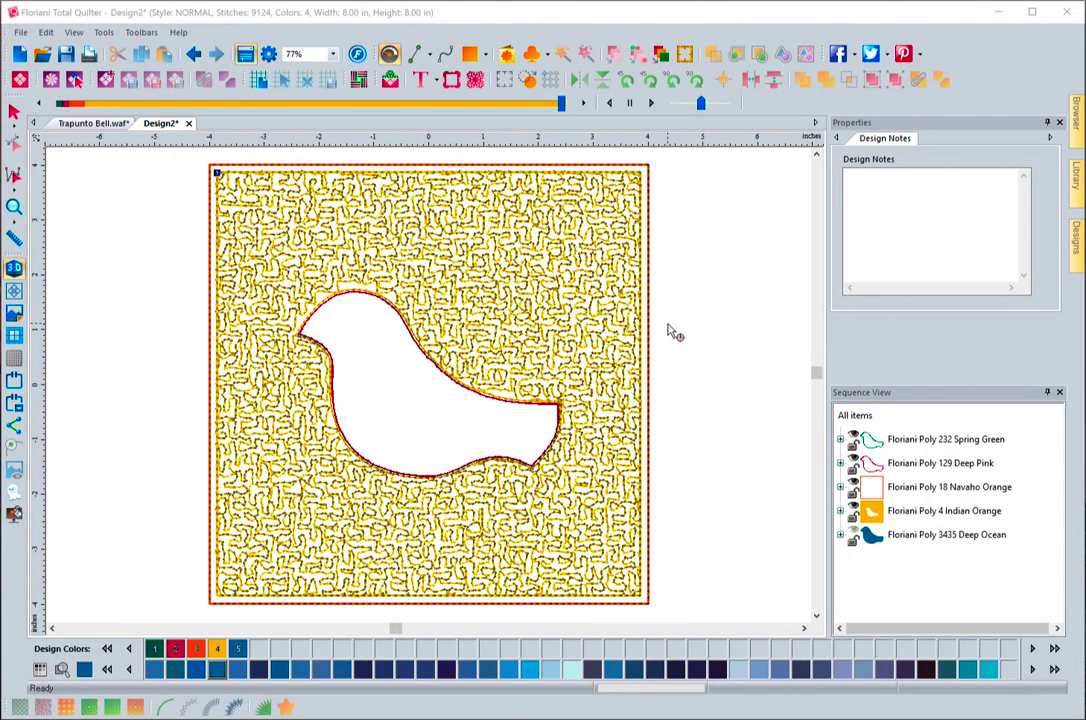
pyautogui.moveTo(190, 270)
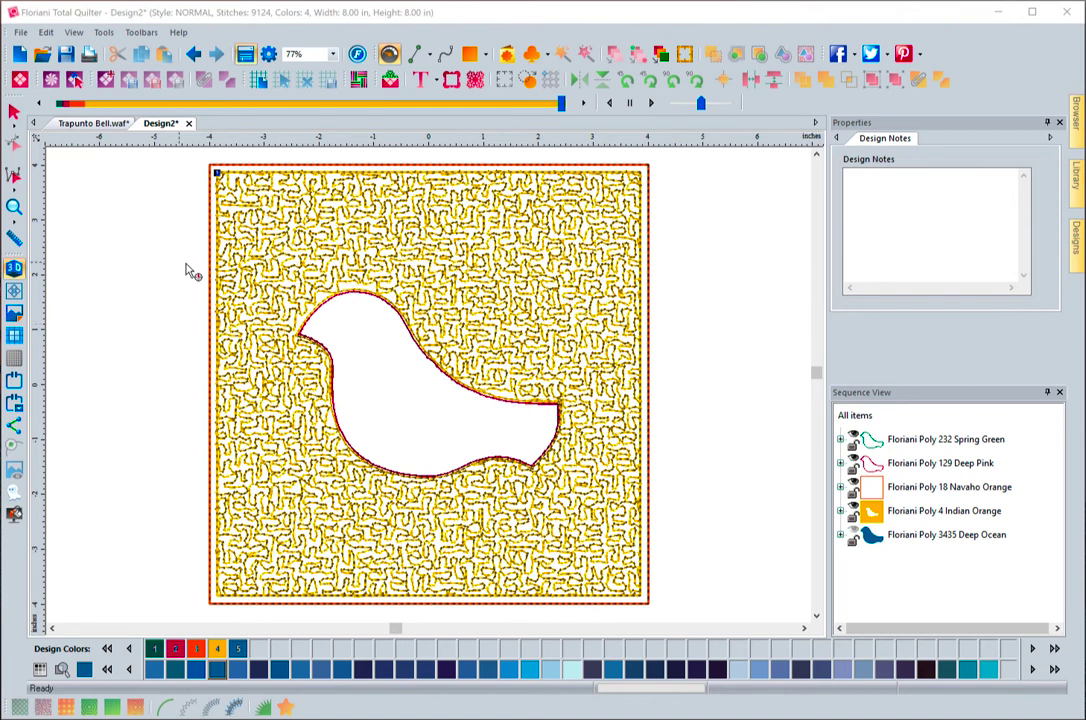
pyautogui.moveTo(810, 54)
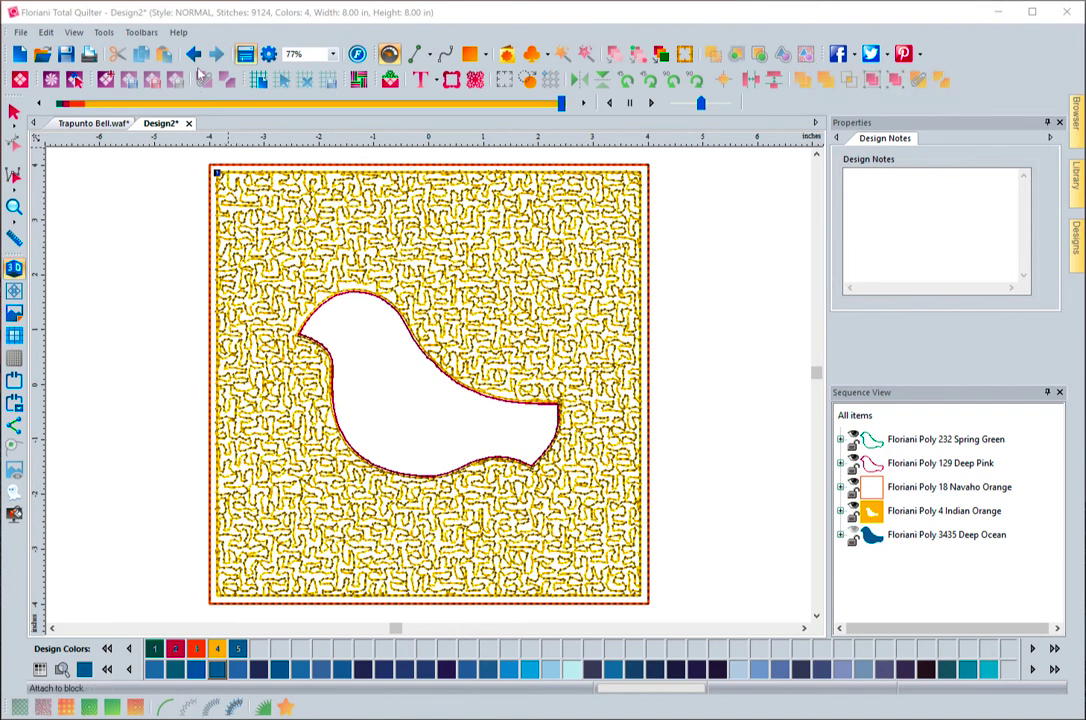
# - Undo the stippled block and select the plain Deep Ocean bird shape
pyautogui.click(196, 54)
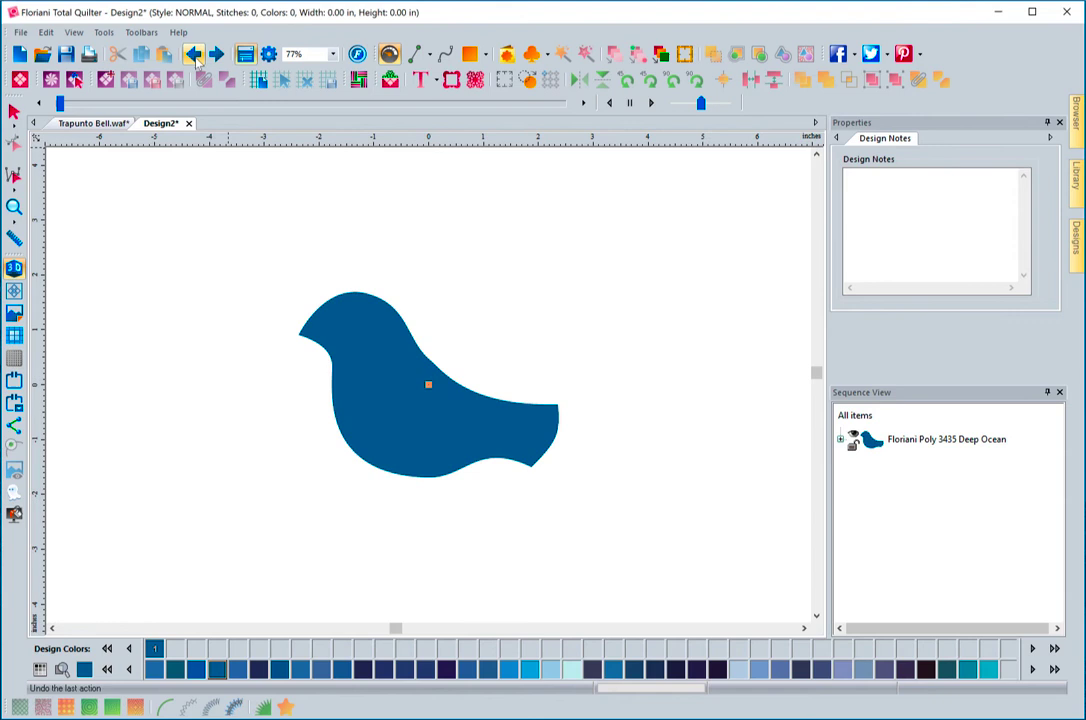
pyautogui.click(14, 112)
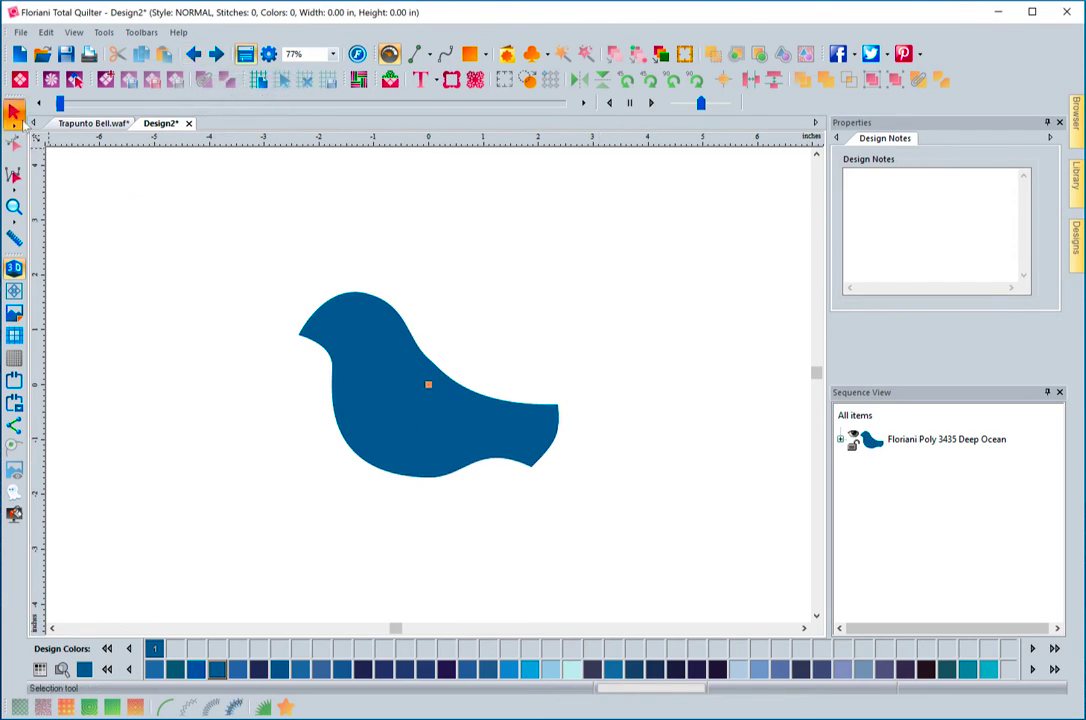
pyautogui.click(428, 384)
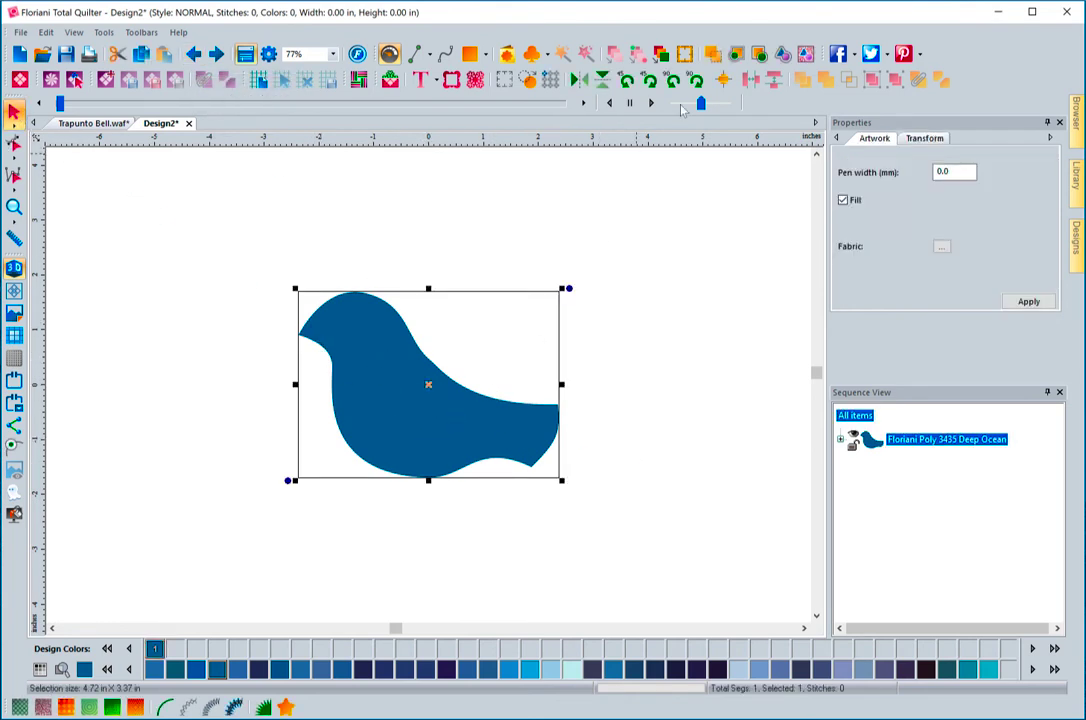
pyautogui.moveTo(782, 54)
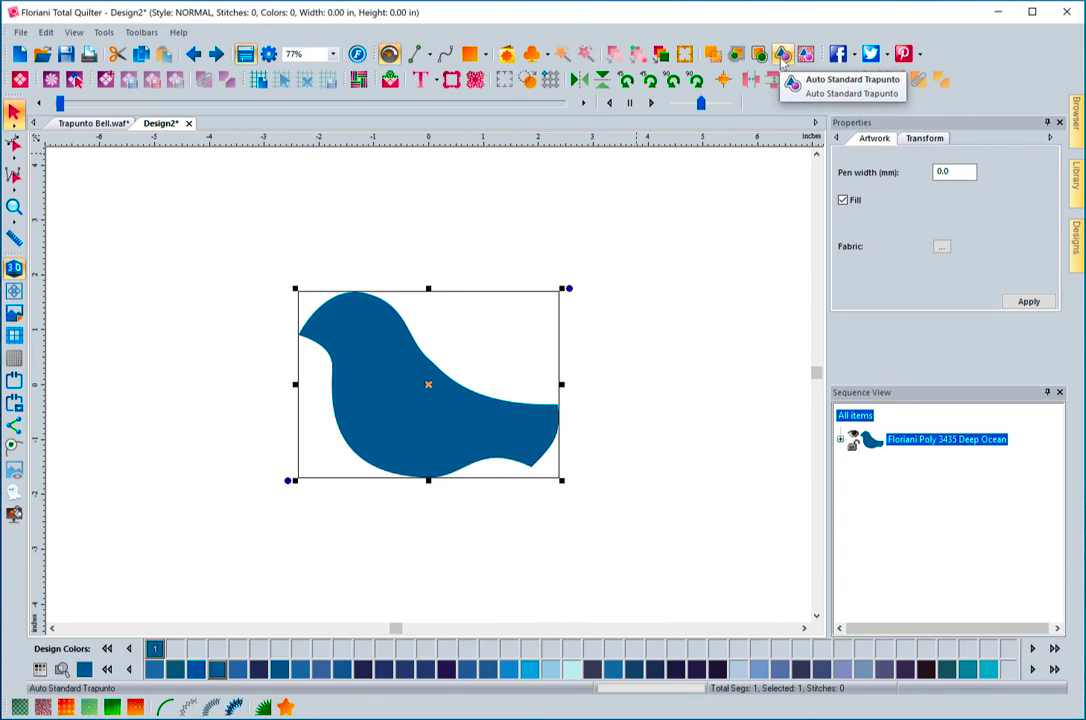
pyautogui.moveTo(806, 54)
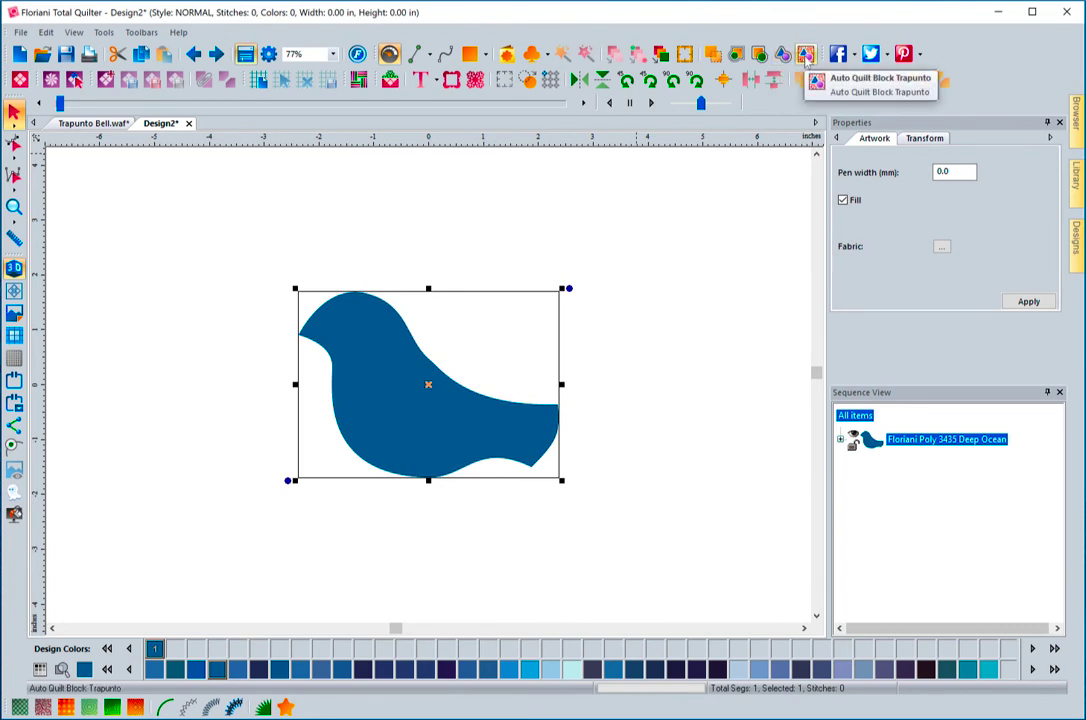
pyautogui.moveTo(784, 56)
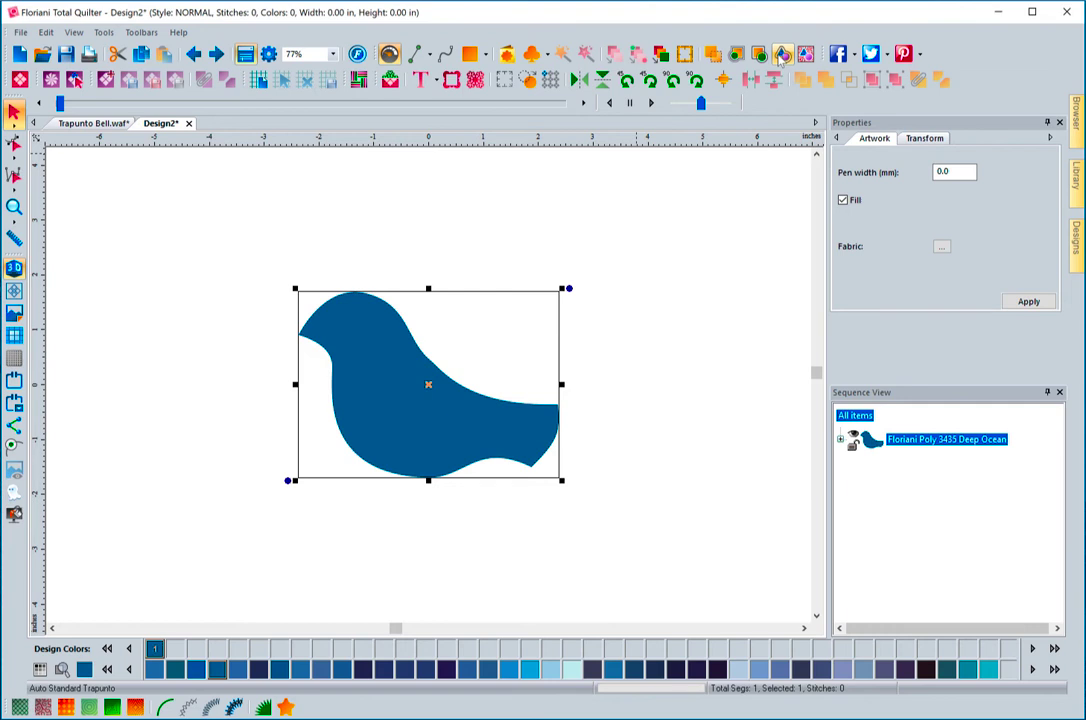
pyautogui.moveTo(804, 54)
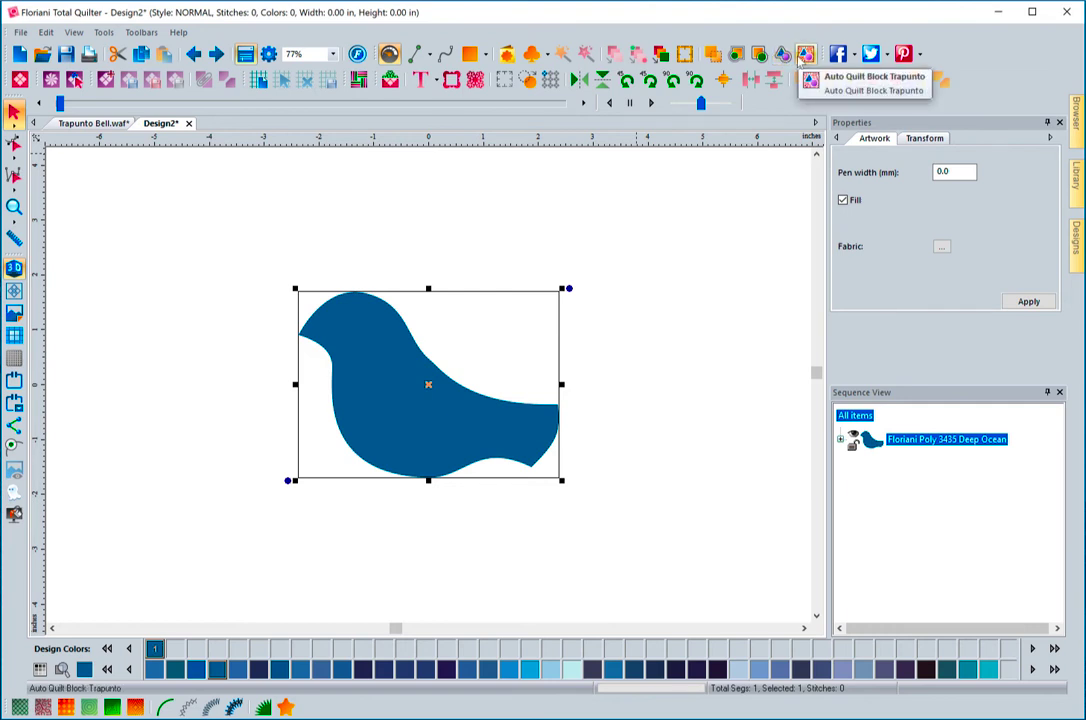
pyautogui.moveTo(782, 54)
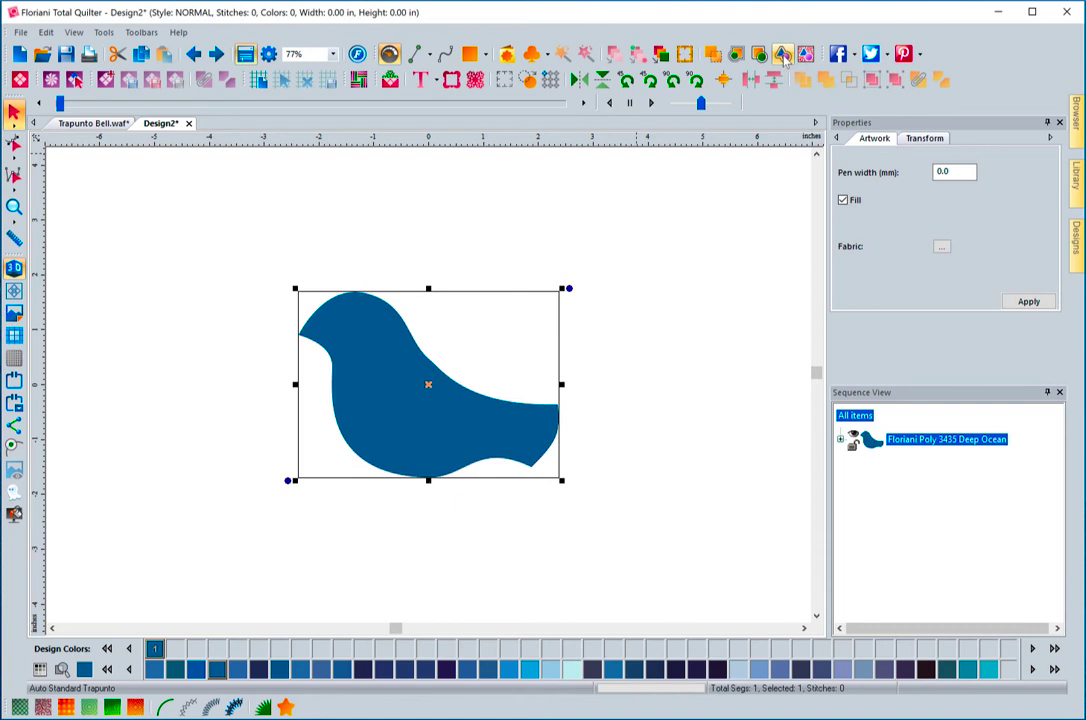
pyautogui.moveTo(784, 54)
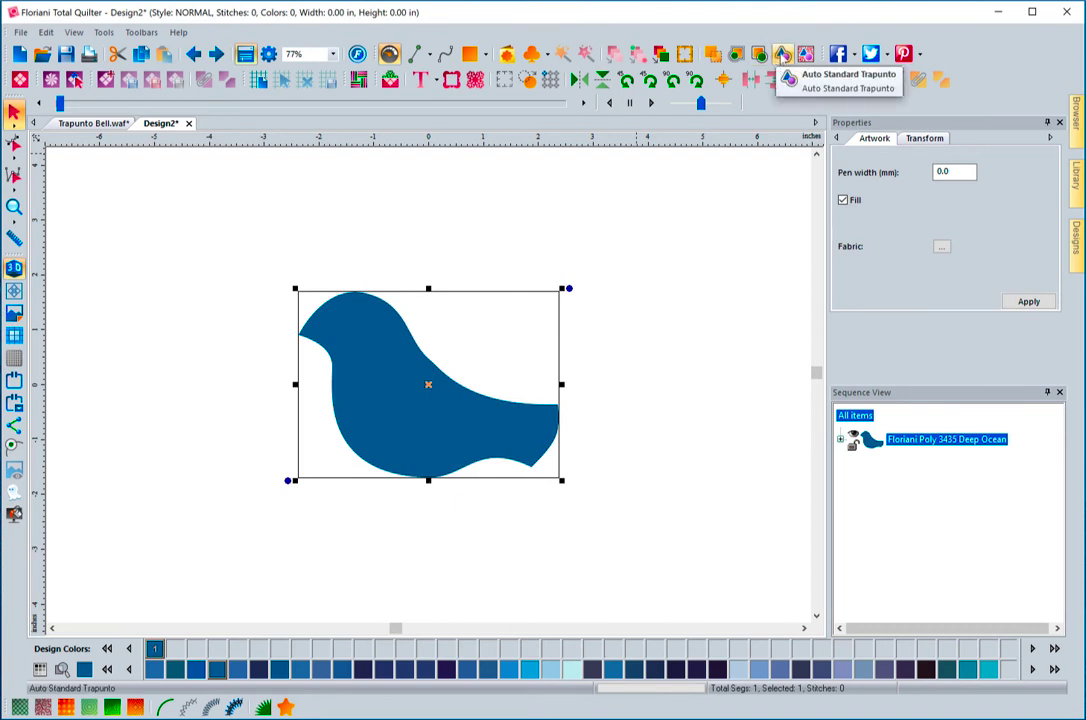
# - Run Auto Standard Trapunto to give the bird three outline stitch rows, 342 stitches
pyautogui.click(782, 54)
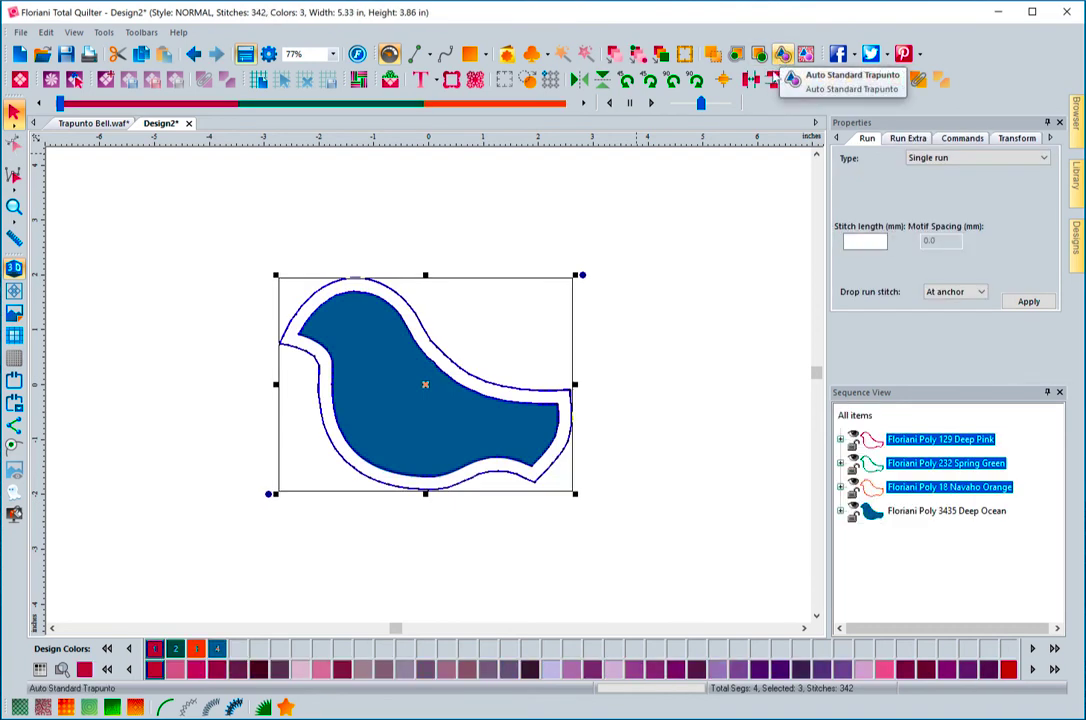
pyautogui.moveTo(716, 244)
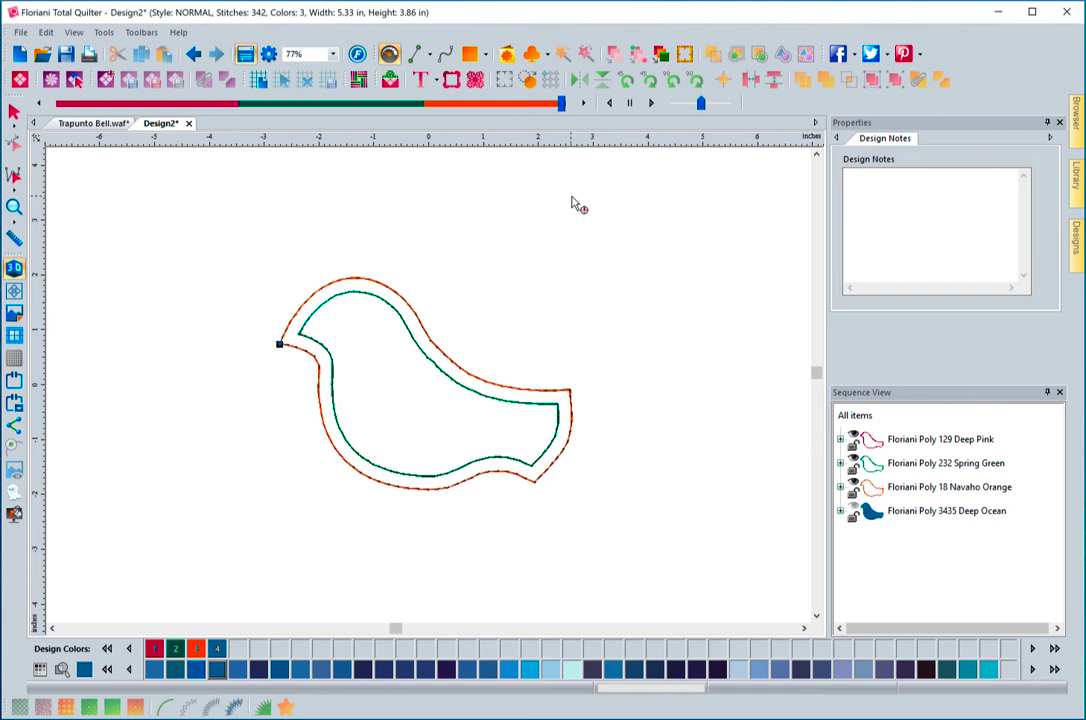
pyautogui.moveTo(342, 212)
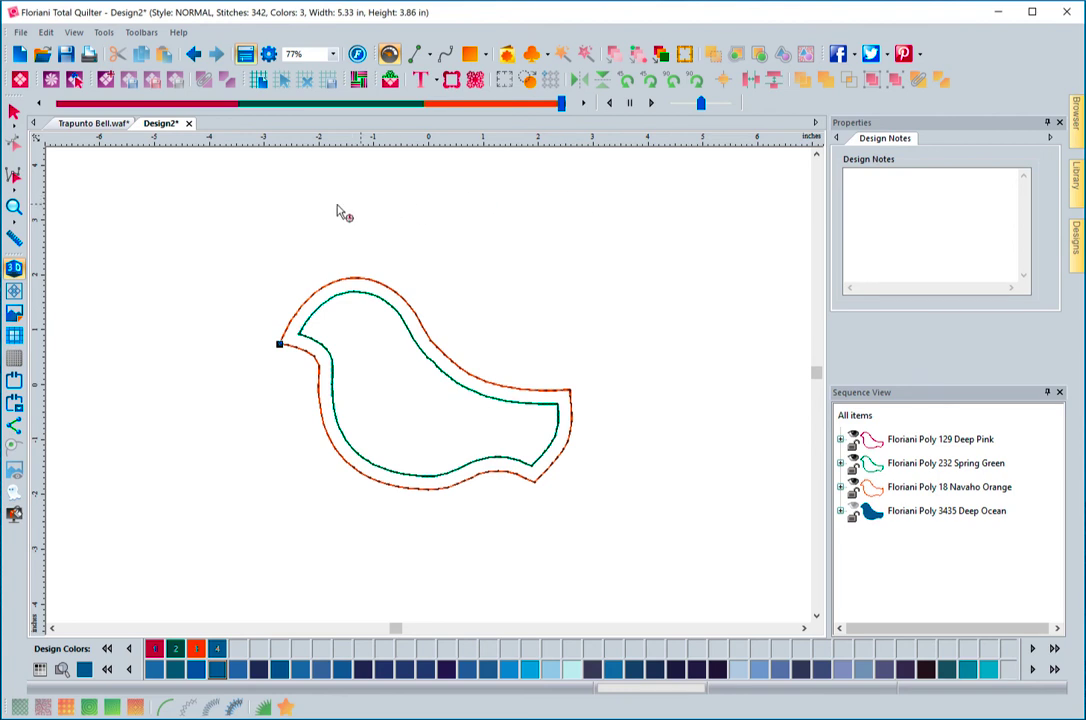
pyautogui.moveTo(644, 480)
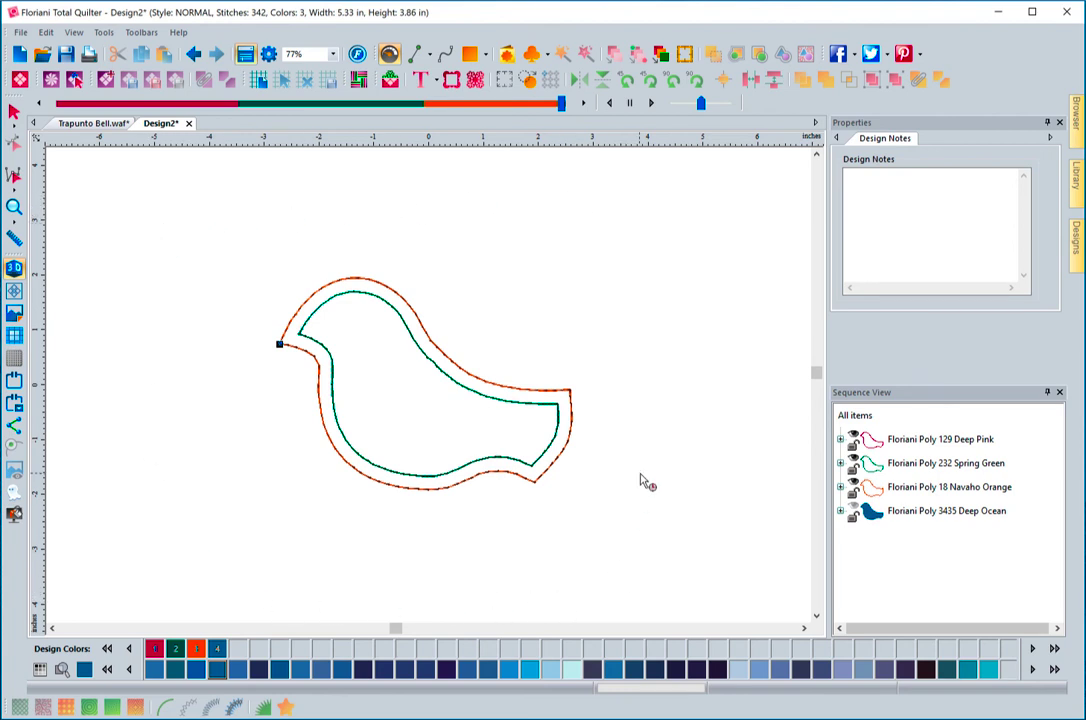
pyautogui.moveTo(330, 284)
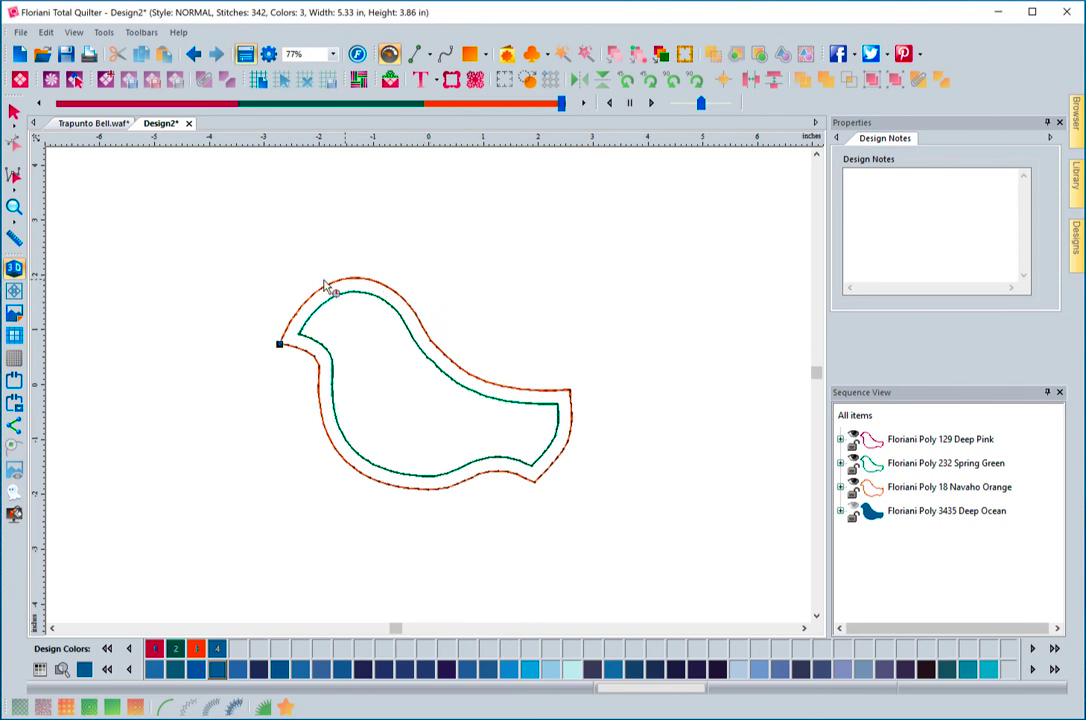
pyautogui.moveTo(584, 404)
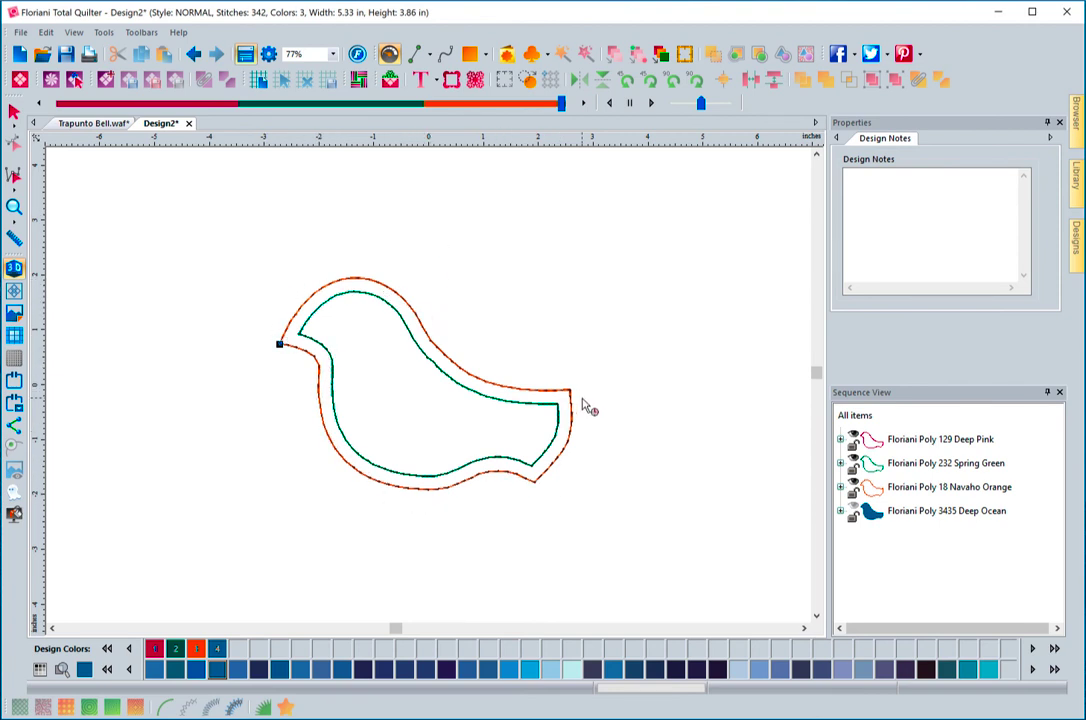
pyautogui.moveTo(584, 402)
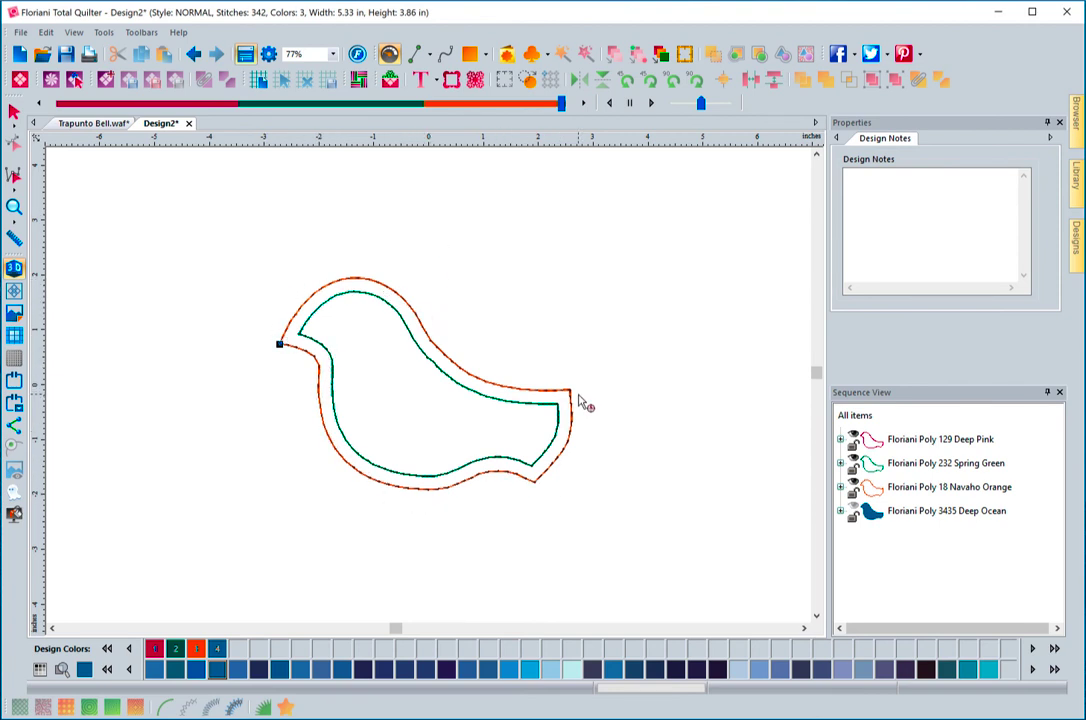
pyautogui.moveTo(338, 444)
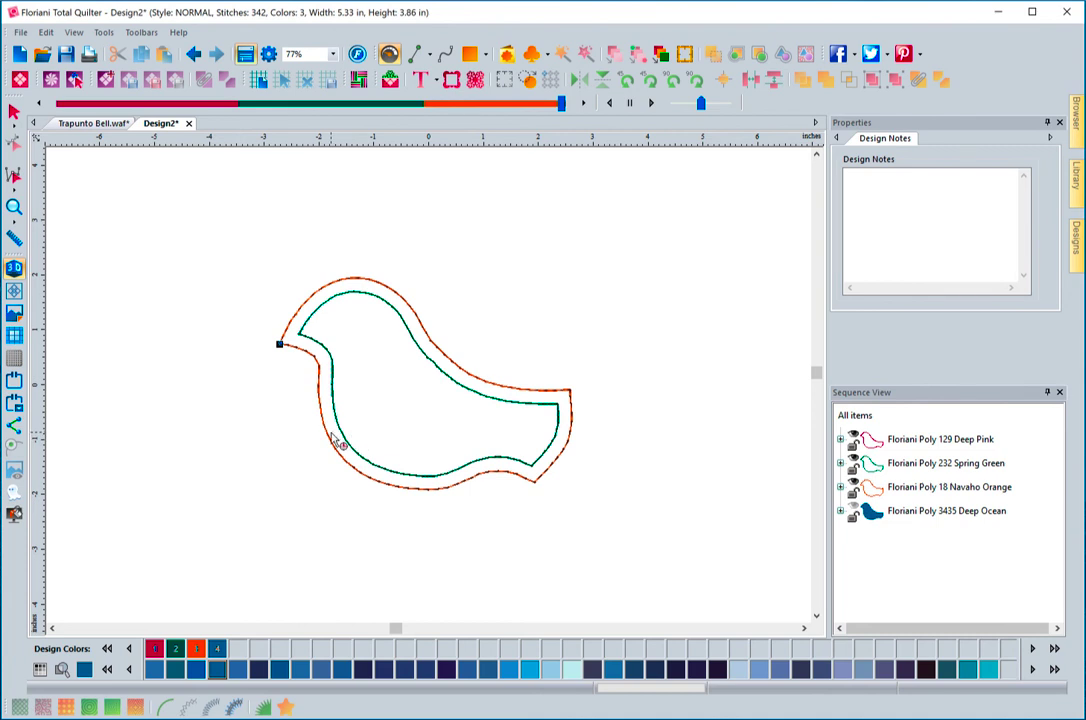
pyautogui.moveTo(382, 378)
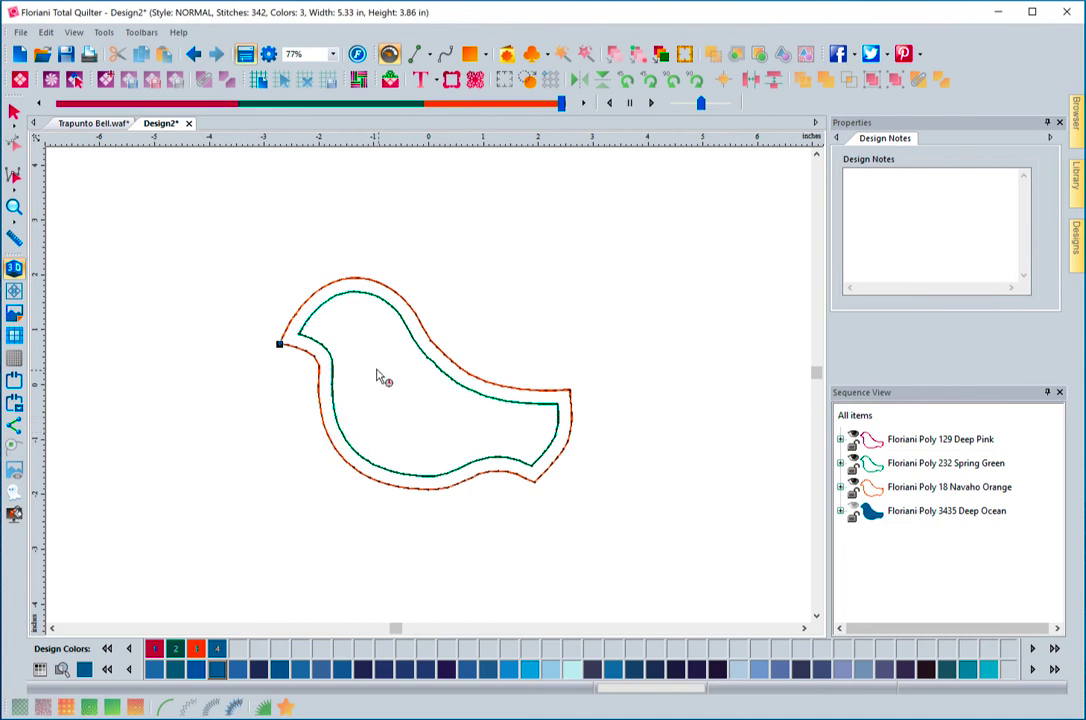
pyautogui.moveTo(318, 344)
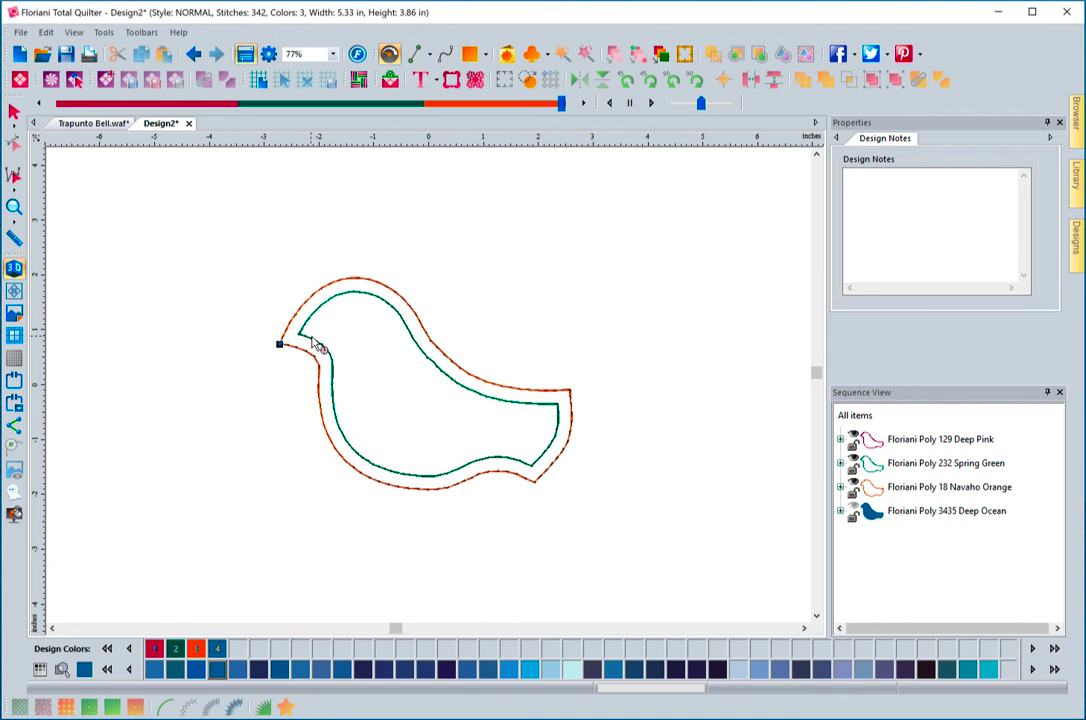
pyautogui.moveTo(356, 332)
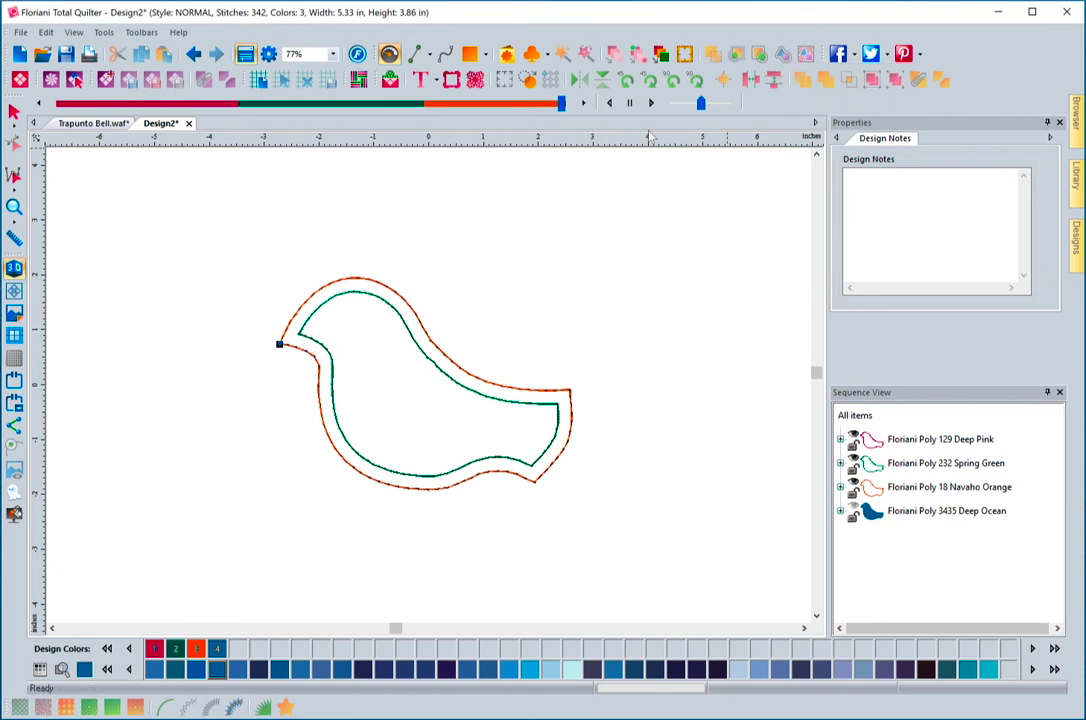
pyautogui.click(14, 112)
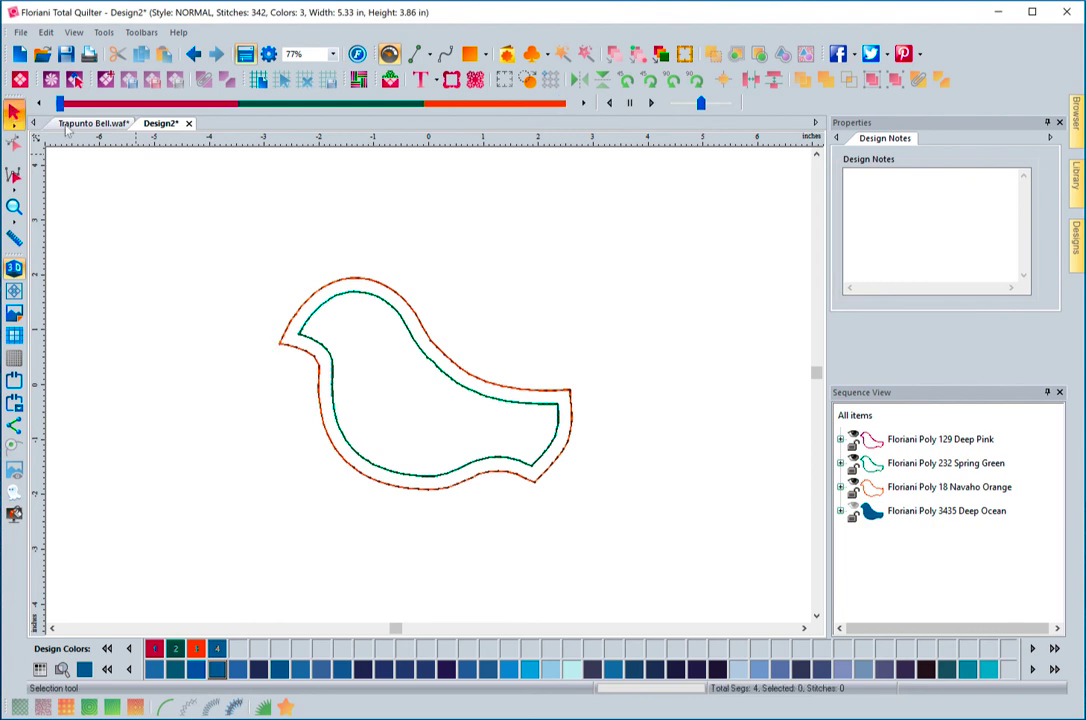